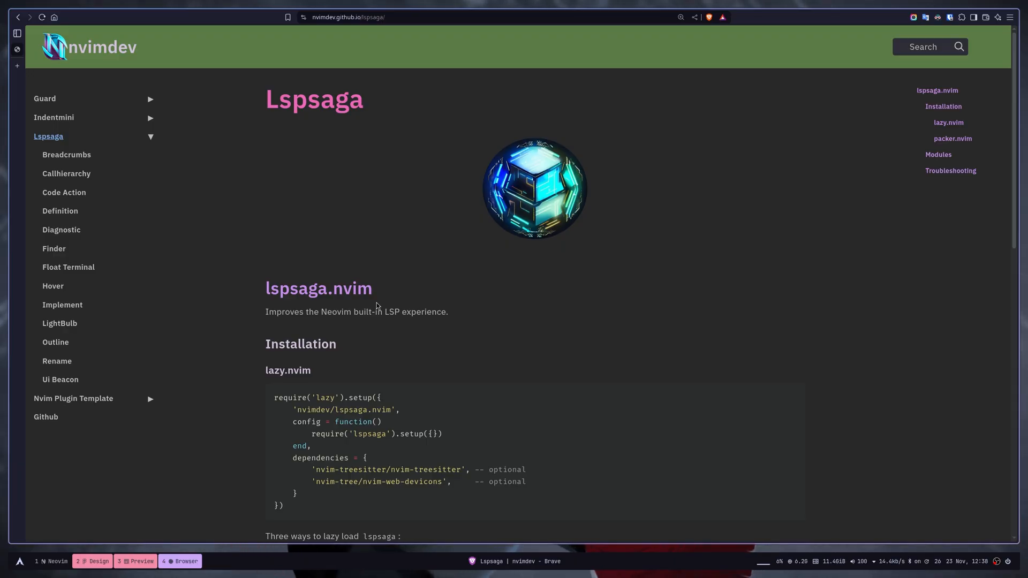
- Bring the lazy.nvim installation snippet for lspsaga.nvim into view on the docs page
{"action": "scroll", "scroll_direction": "down", "scroll_amount": 3}
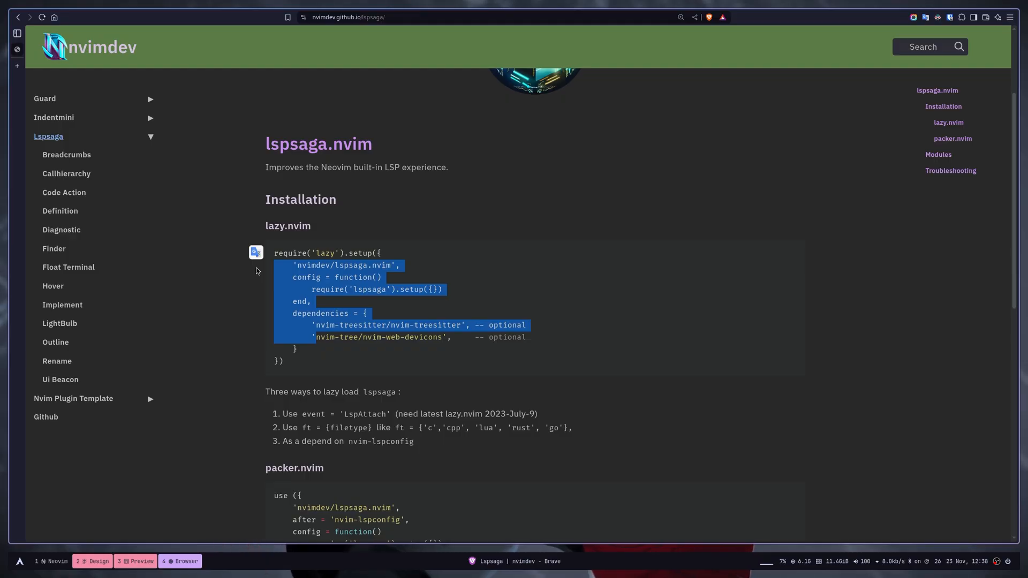
- Run :Lspsaga incoming_calls, then Lspsaga rename on Home with the new name Page
{"action": "left_click", "coordinate": [50, 561]}
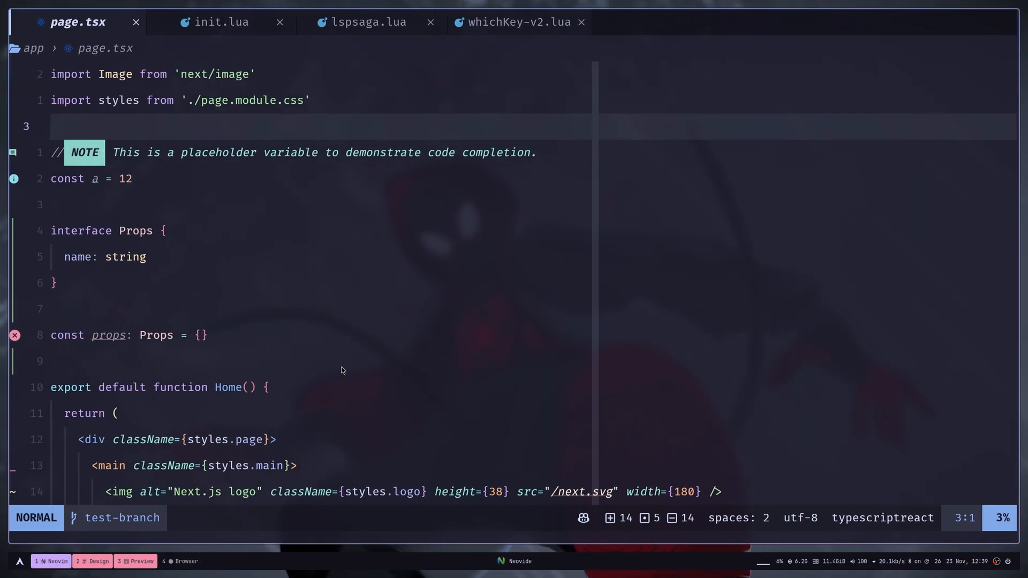
{"action": "left_click", "coordinate": [221, 22]}
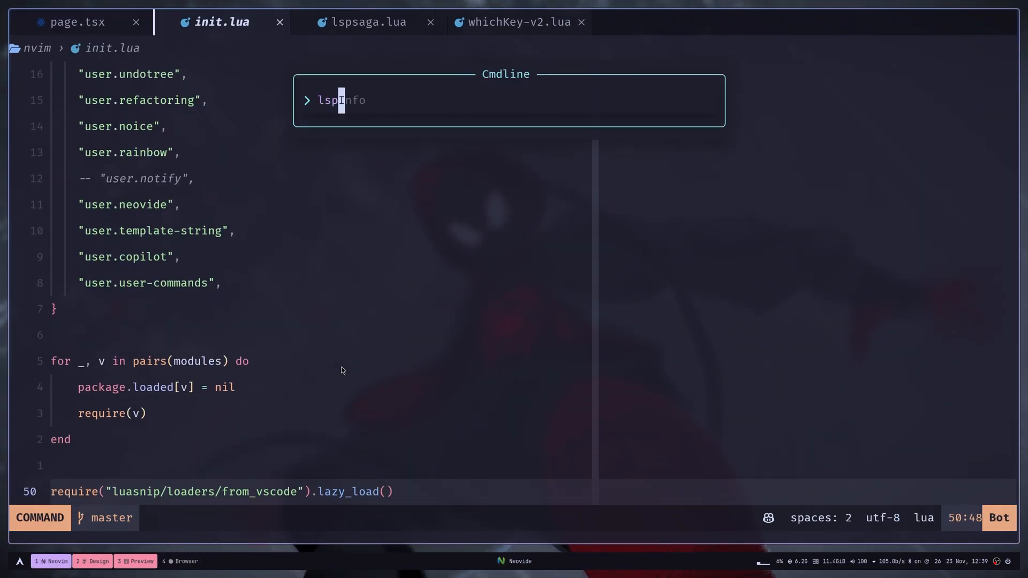
{"action": "type", "text": "Lspsaga incoming_calls"}
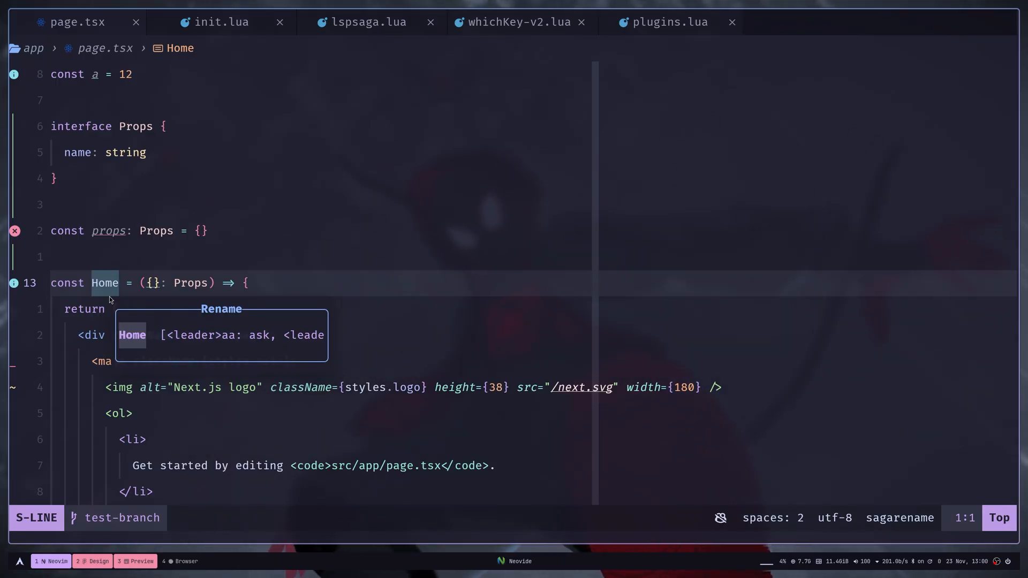
{"action": "type", "text": "Page"}
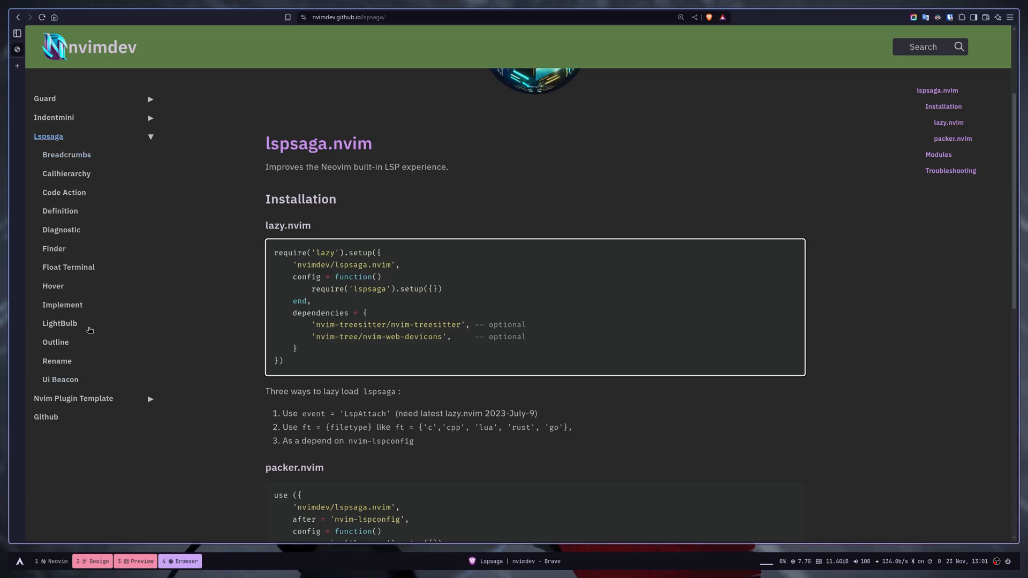
{"action": "mouse_move", "coordinate": [72, 260]}
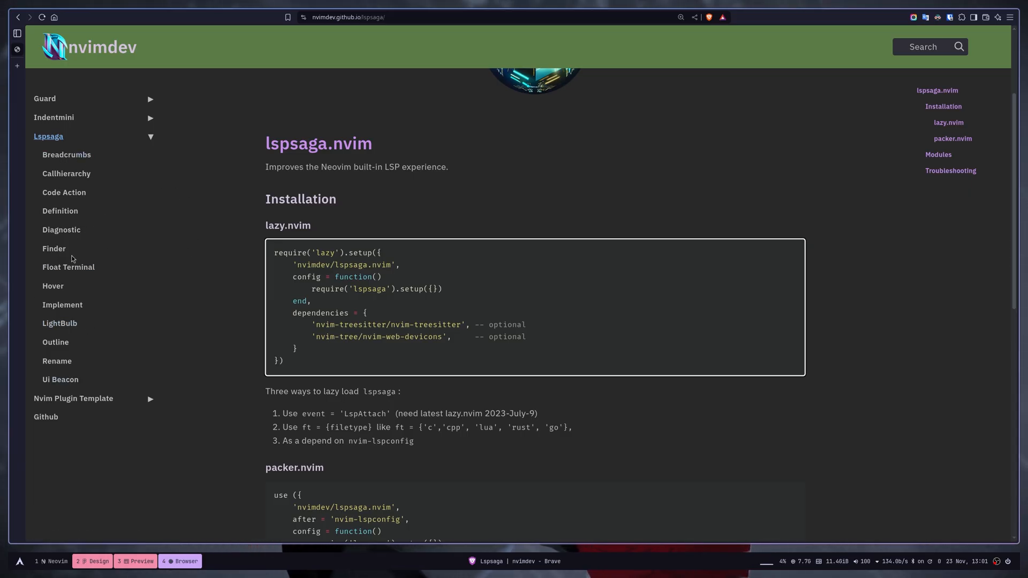
{"action": "mouse_move", "coordinate": [59, 211]}
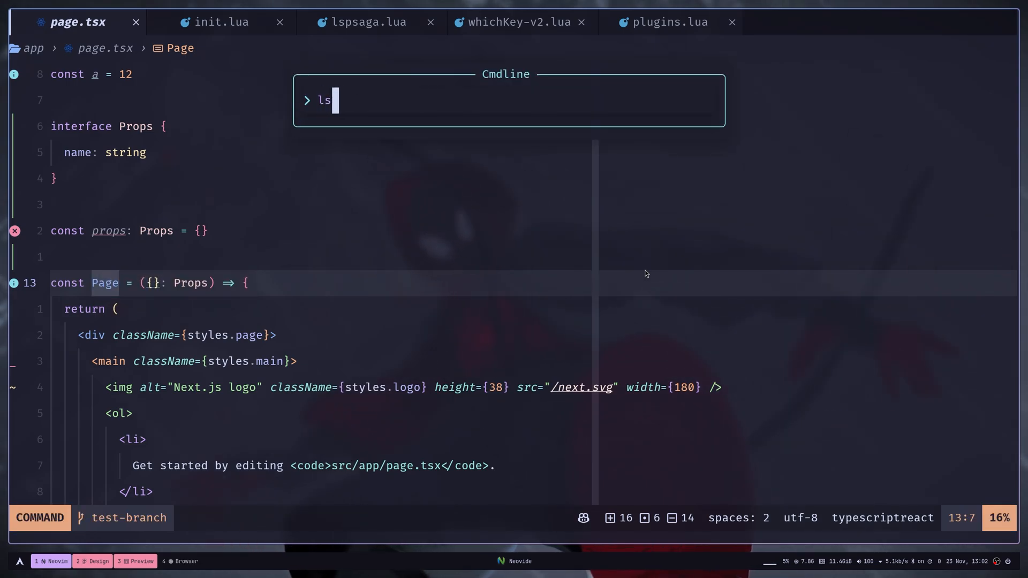
- Show hover_doc on Page, then peek_definition and goto_definition from its default export
{"action": "type", "text": "Lspsaga hover_doc"}
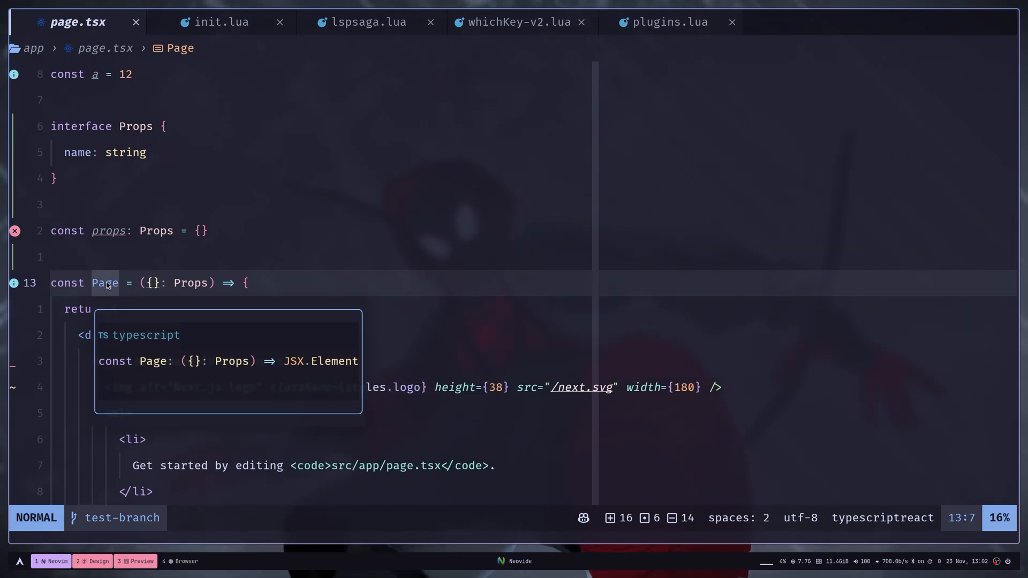
{"action": "mouse_move", "coordinate": [266, 373]}
{"action": "type", "text": "Lspsaga"}
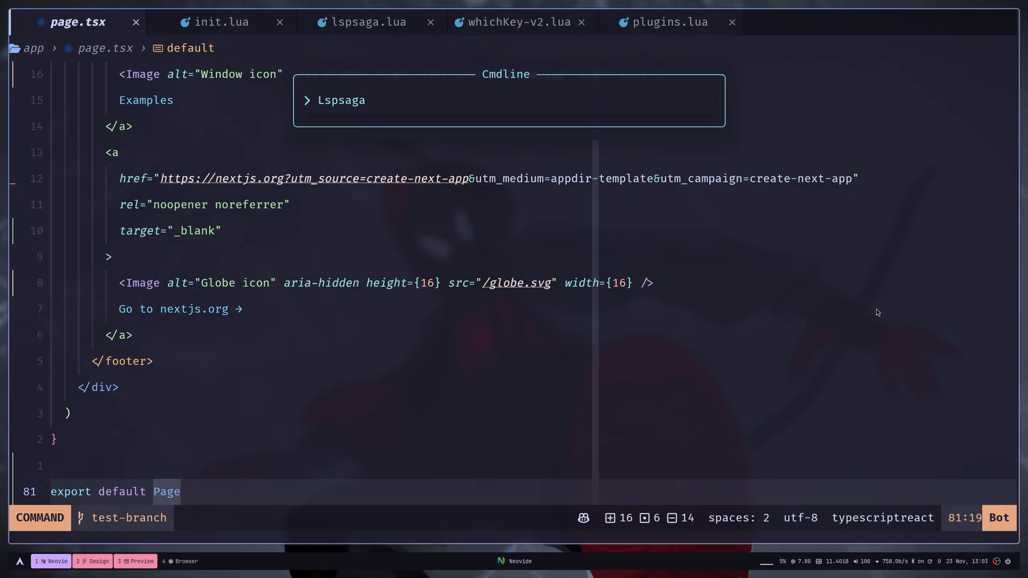
{"action": "type", "text": "peek_definition"}
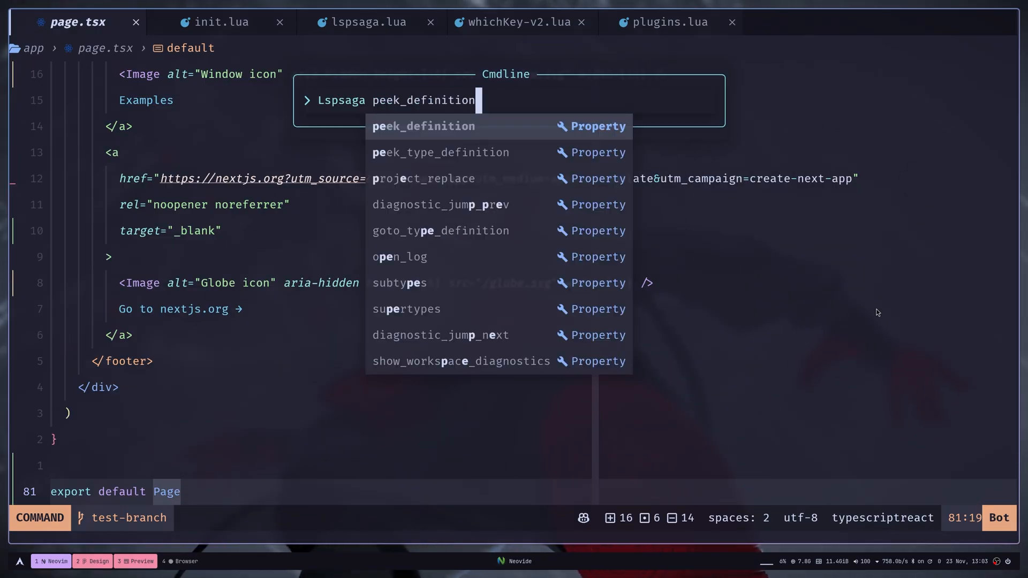
{"action": "key", "text": "Return"}
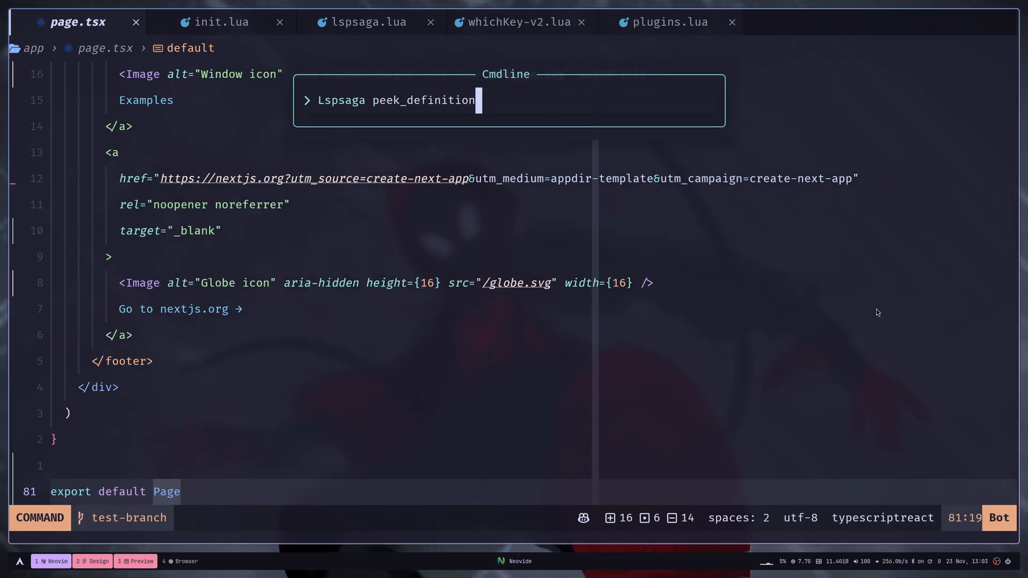
{"action": "type", "text": "goto_defini"}
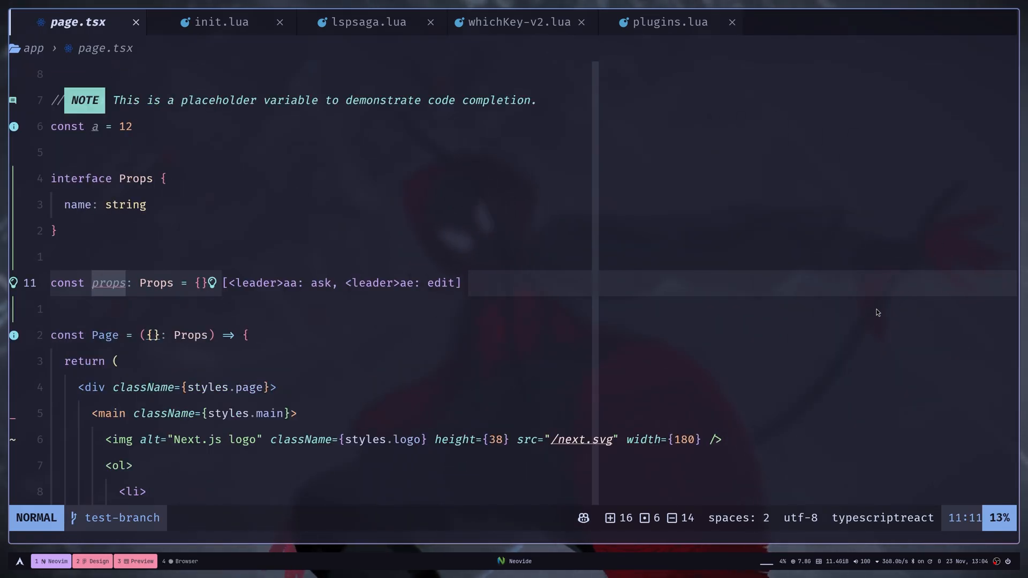
- Run goto_type_definition and peek_type_definition on props to reach the Props interface
{"action": "type", "text": "Lspsaga"}
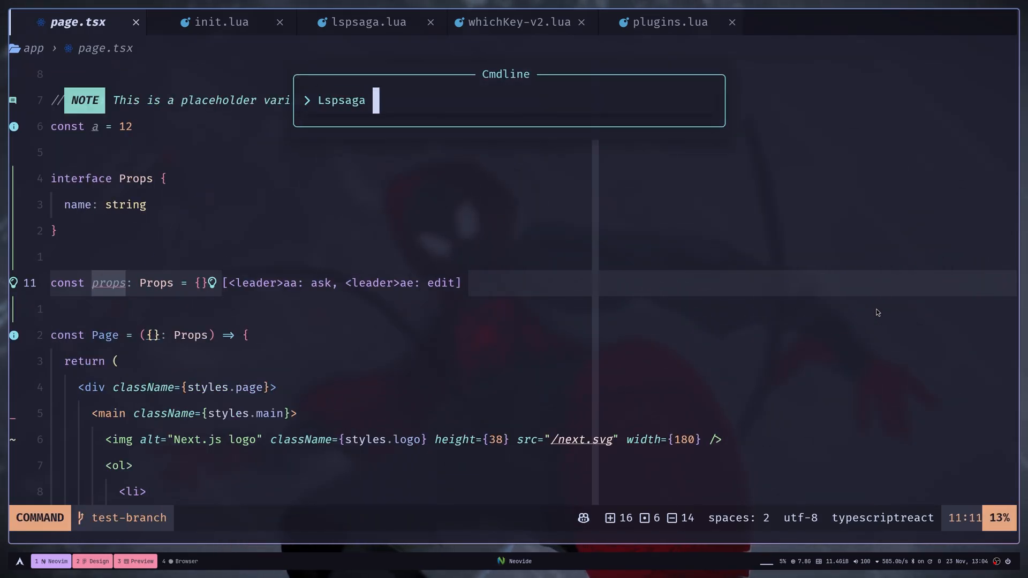
{"action": "type", "text": "goto_type_definition"}
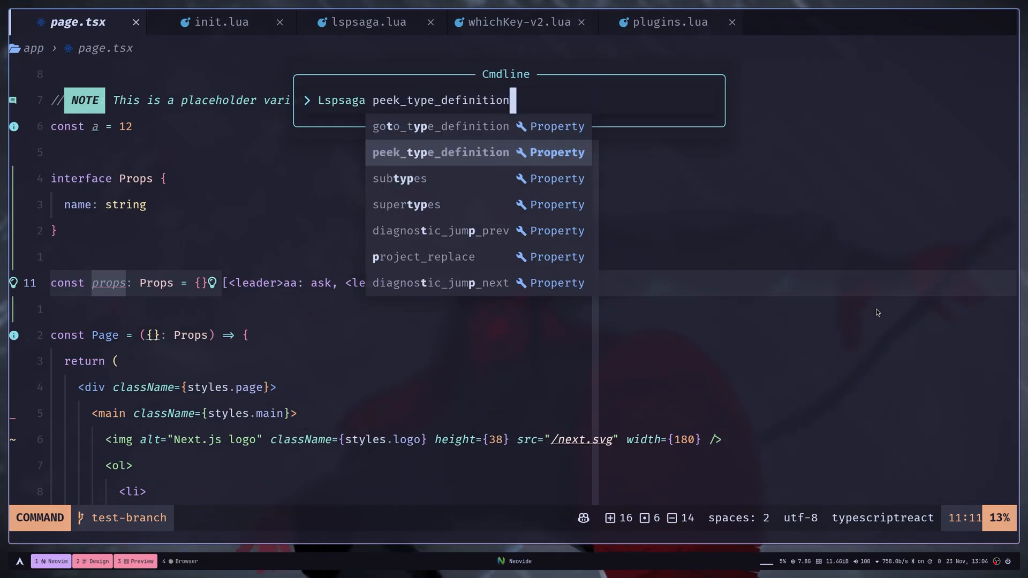
{"action": "key", "text": "Enter"}
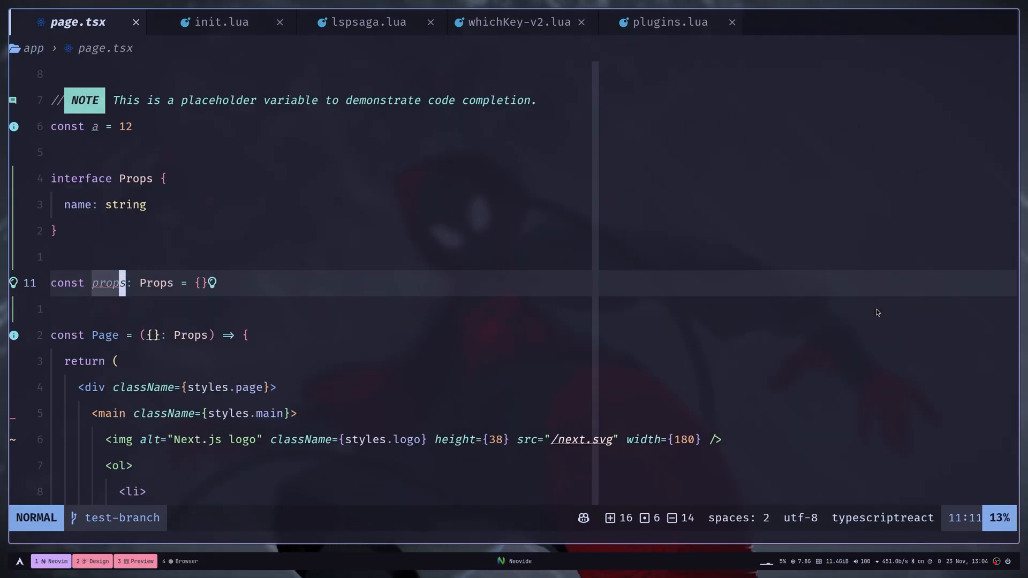
{"action": "type", "text": ":Lspsaga peek_type_definition"}
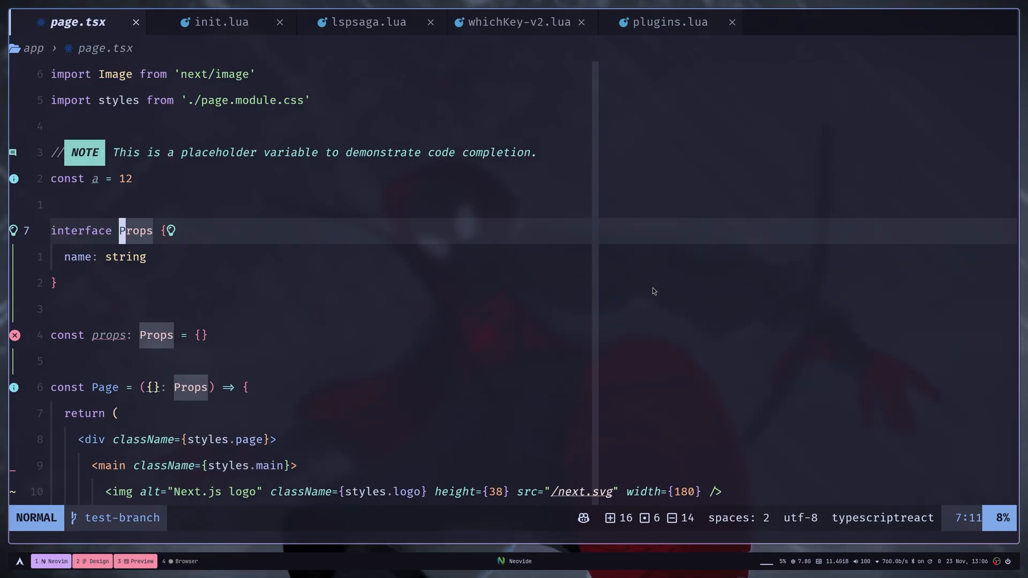
- Jump with diagnostic_jump_next to the props name error and the unused variable a warning
{"action": "type", "text": "Lspsaga"}
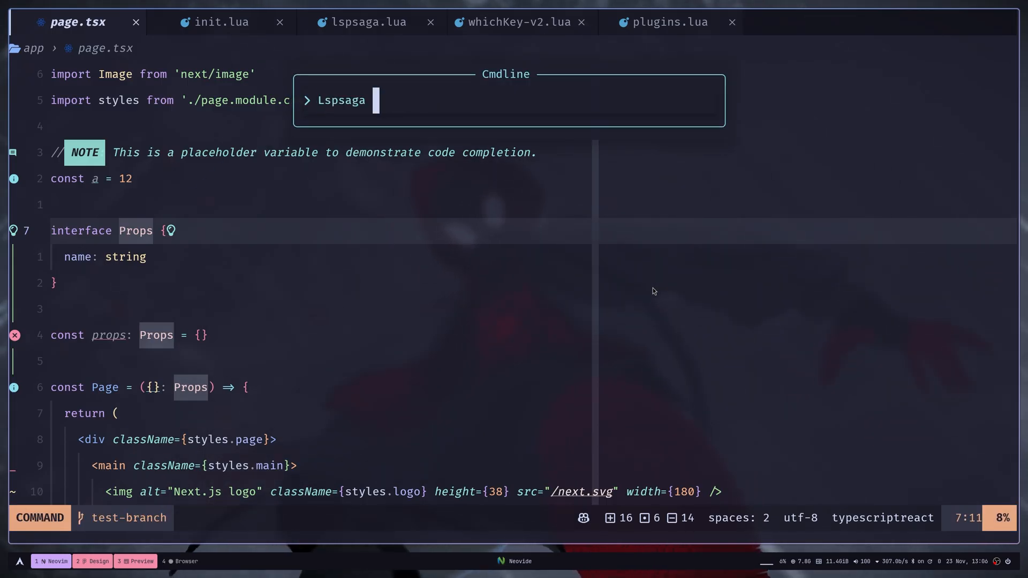
{"action": "type", "text": "diagnostic_jump_next"}
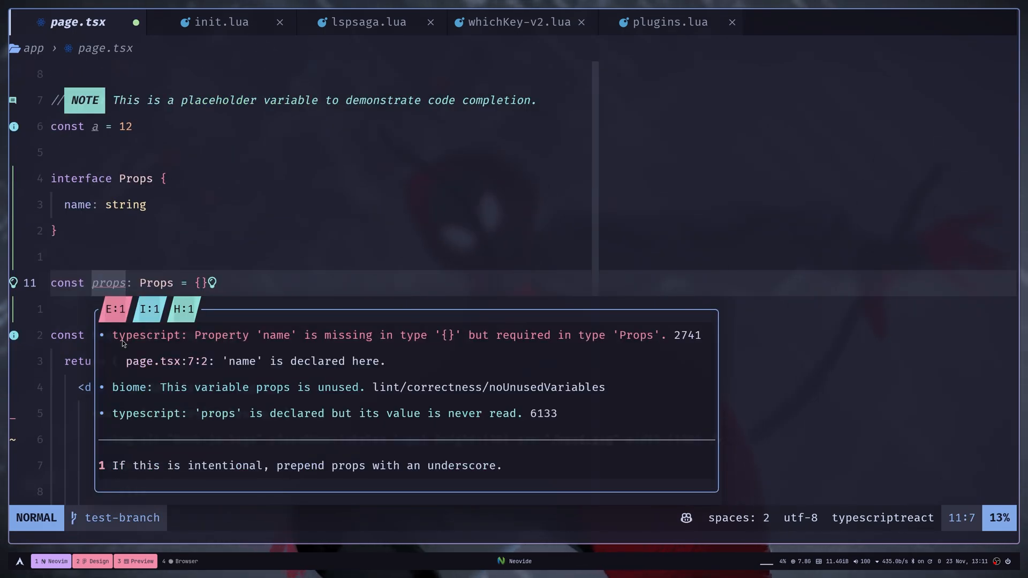
{"action": "mouse_move", "coordinate": [94, 478]}
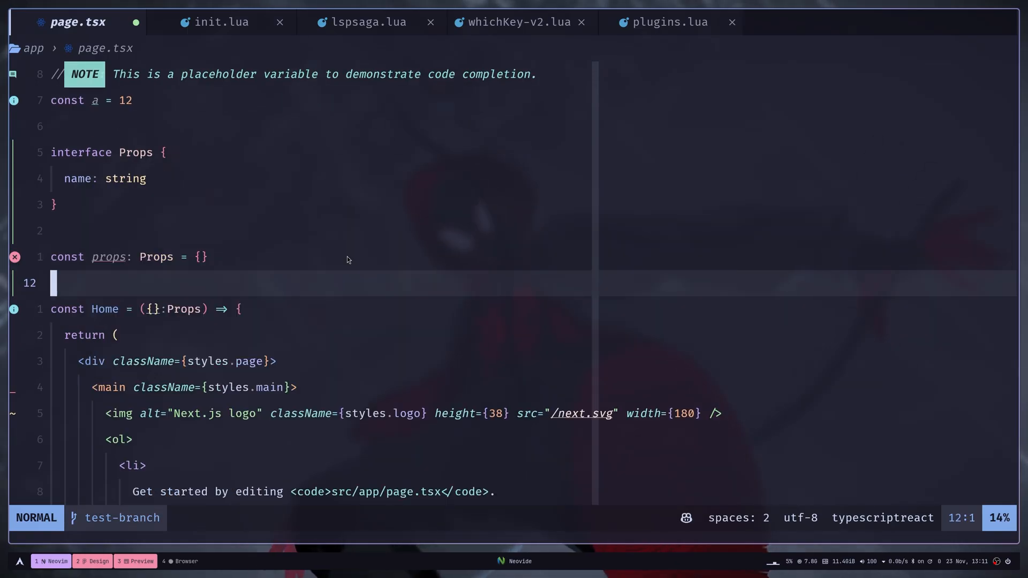
{"action": "type", "text": "Lspsaga"}
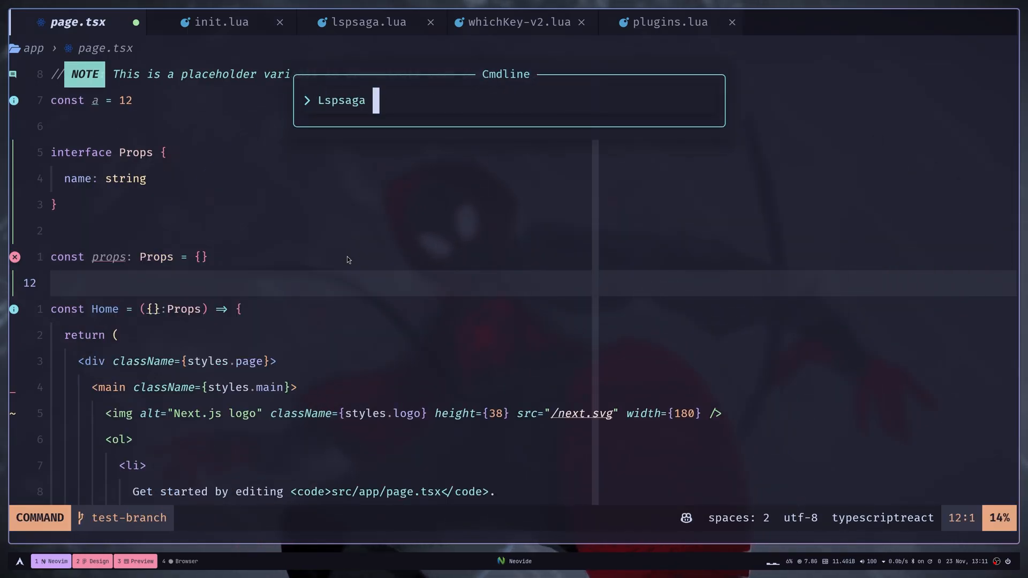
{"action": "type", "text": "diagnostic_jump_next"}
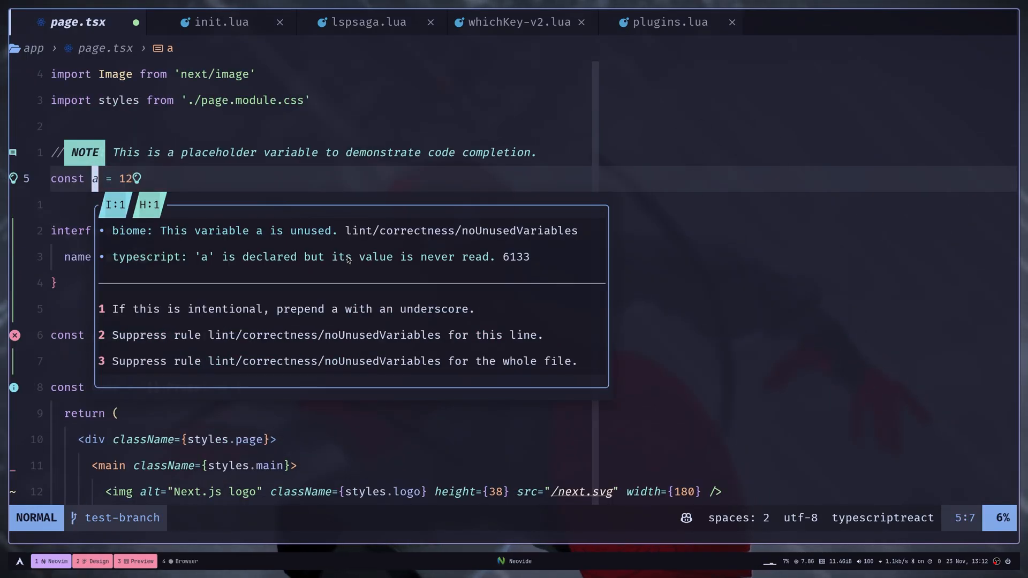
- List diagnostics across the whole workspace with show_workspace_diagnostics
{"action": "type", "text": "Lspsaga show_workspace_diagnostics"}
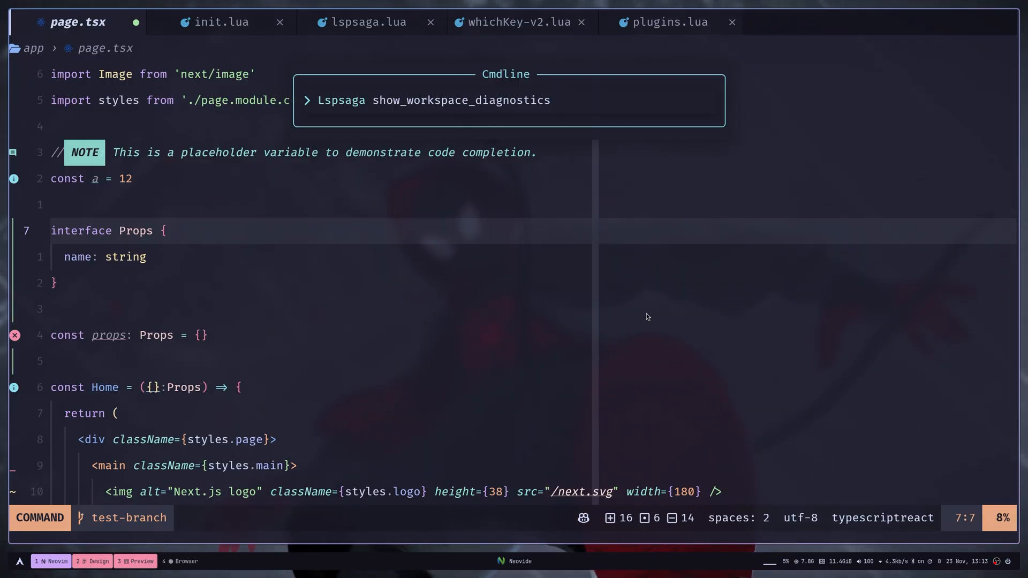
{"action": "key", "text": "Enter"}
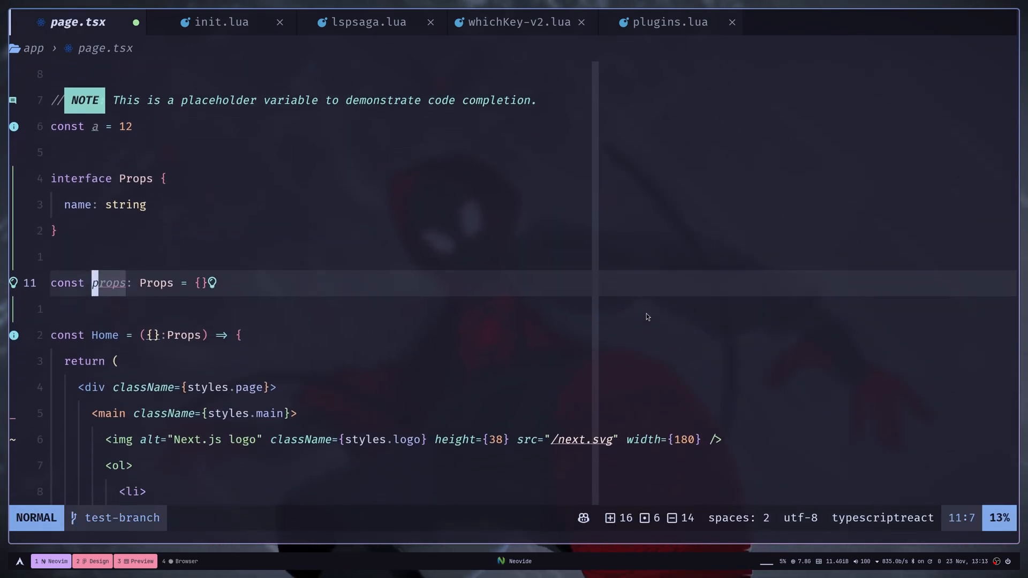
- Apply the code_action on the props line that adds the missing name property
{"action": "type", "text": "Lspsaga show_workspace_diagnostics"}
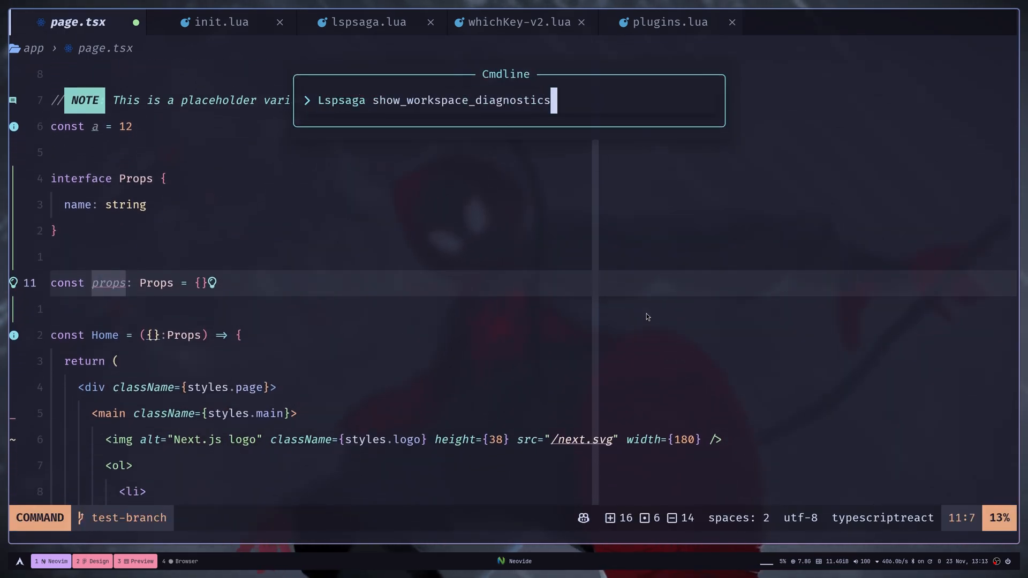
{"action": "type", "text": "code_action"}
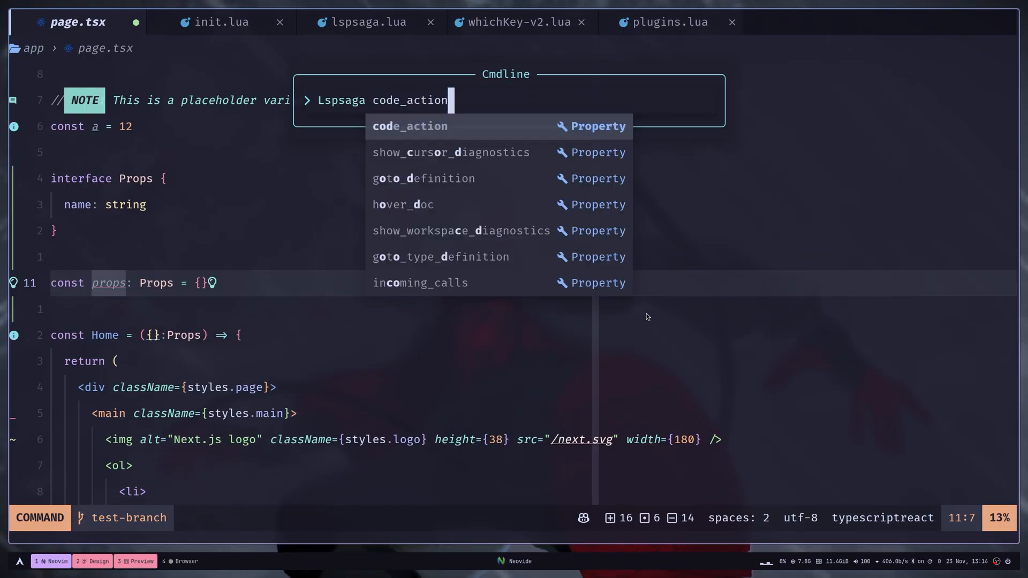
{"action": "key", "text": "Enter"}
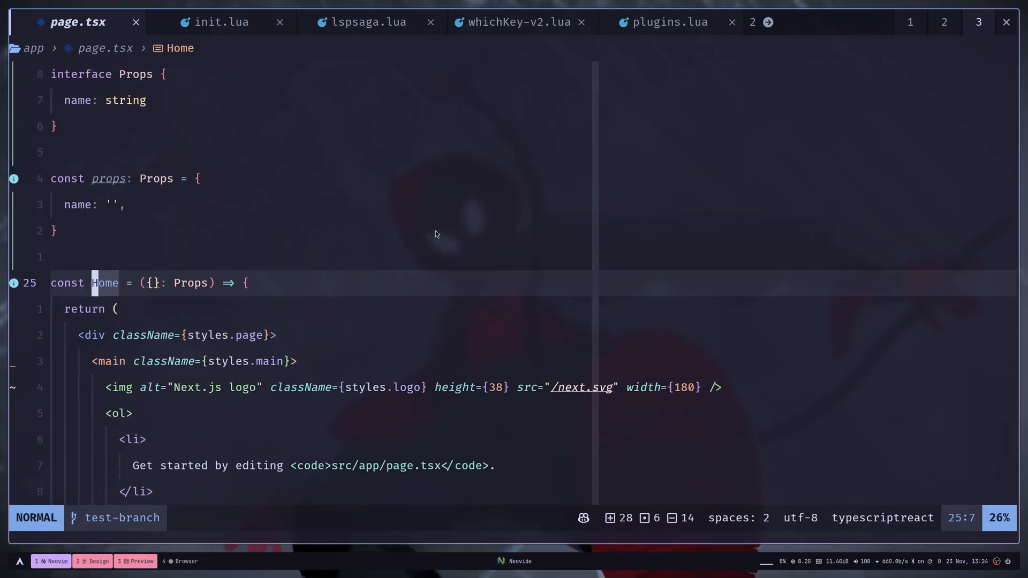
- Run Lspsaga finder on Home and jump to its 'export default Home' reference
{"action": "type", "text": "Lspsaga finder"}
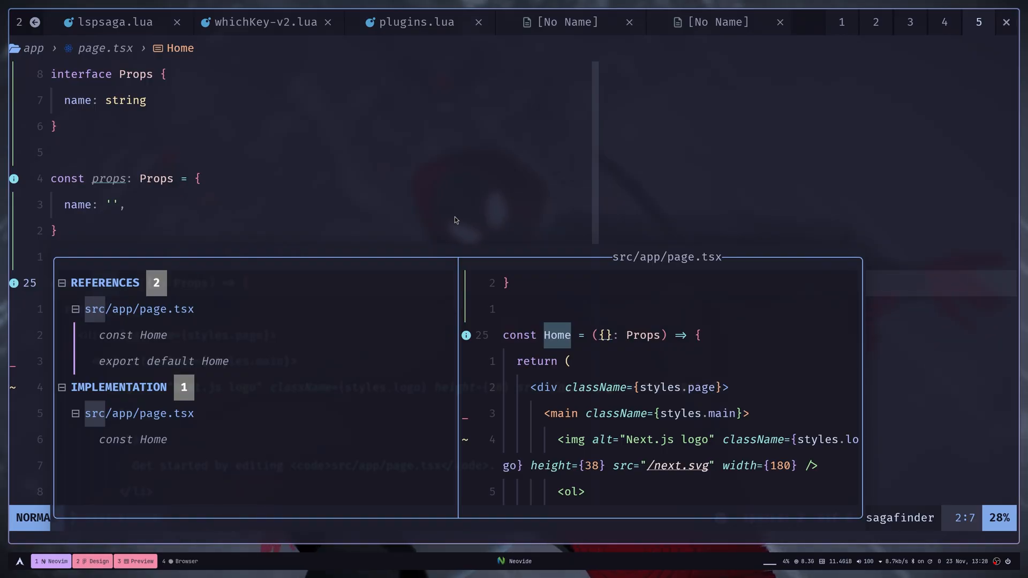
{"action": "left_click", "coordinate": [75, 309]}
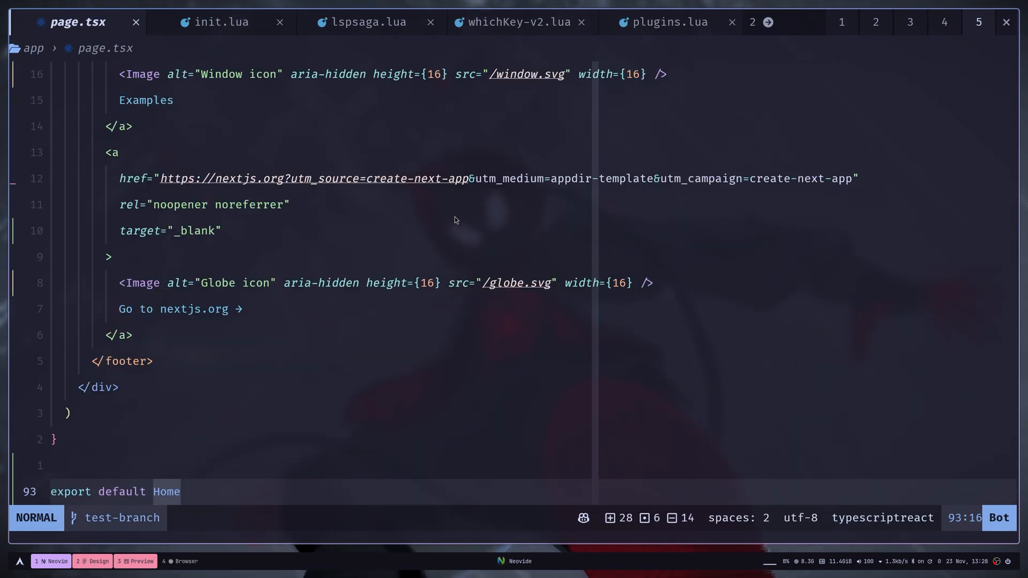
{"action": "scroll", "scroll_direction": "down", "scroll_amount": 3}
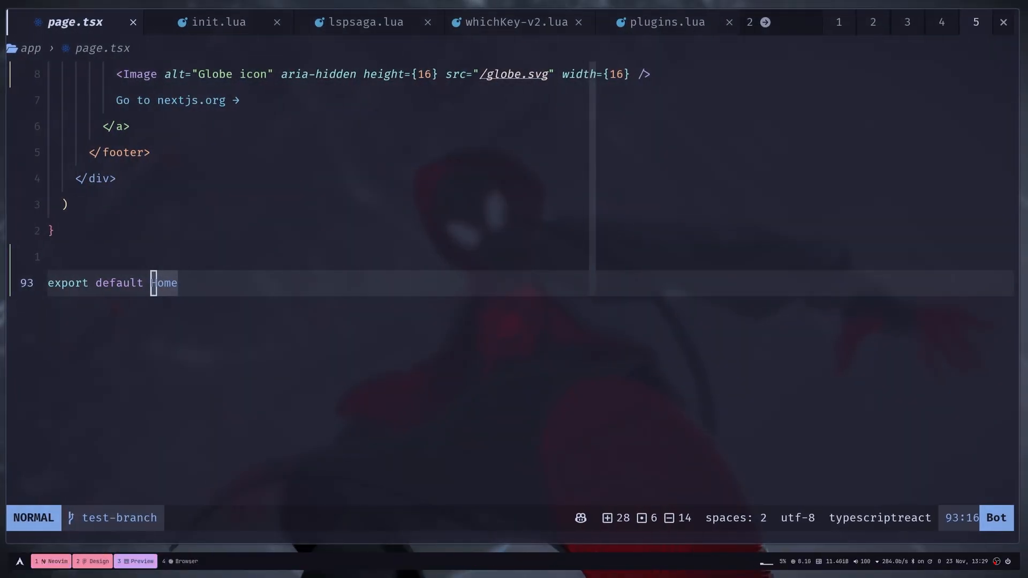
{"action": "type", "text": "Lspsaga ter"}
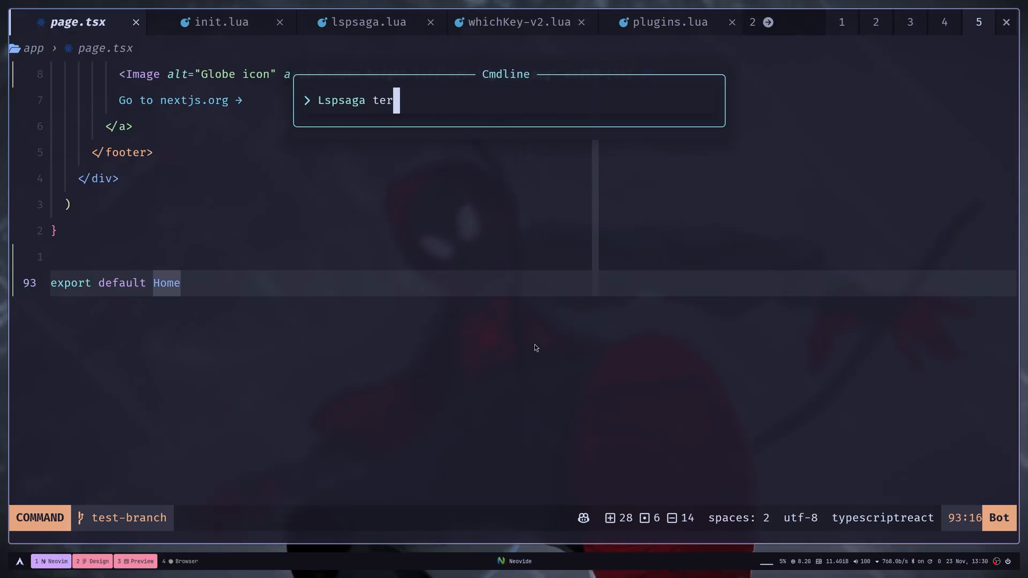
{"action": "type", "text": "m_toggle"}
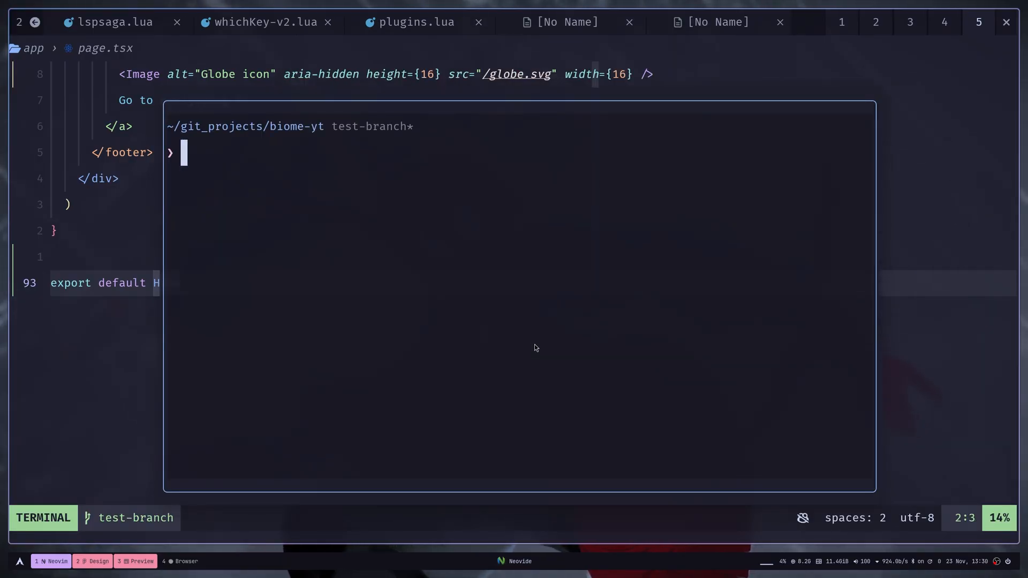
{"action": "type", "text": "ed2k-link"}
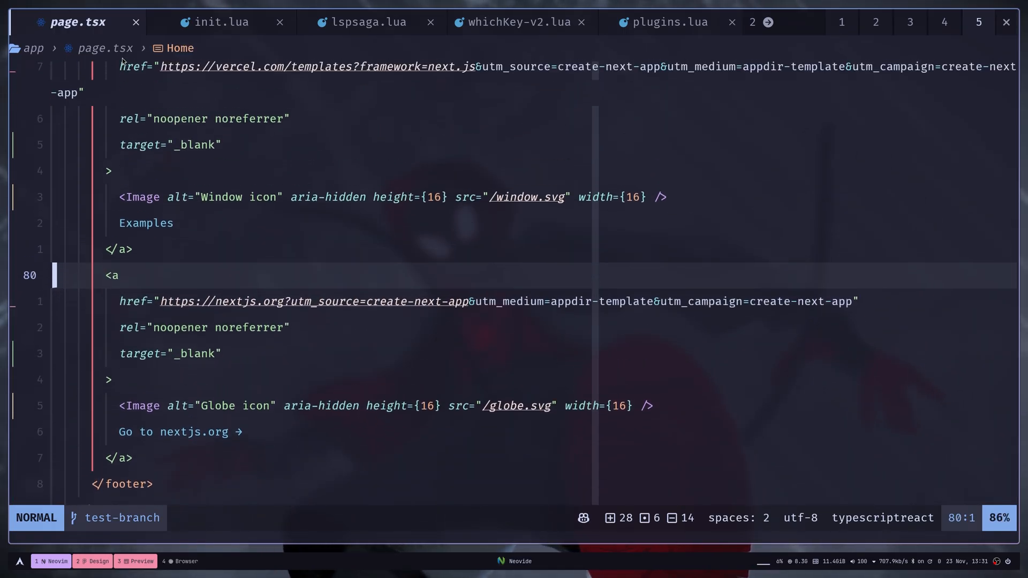
- Run :Lspsaga outline to show the symbol outline for page.tsx
{"action": "scroll", "scroll_direction": "up", "scroll_amount": 3}
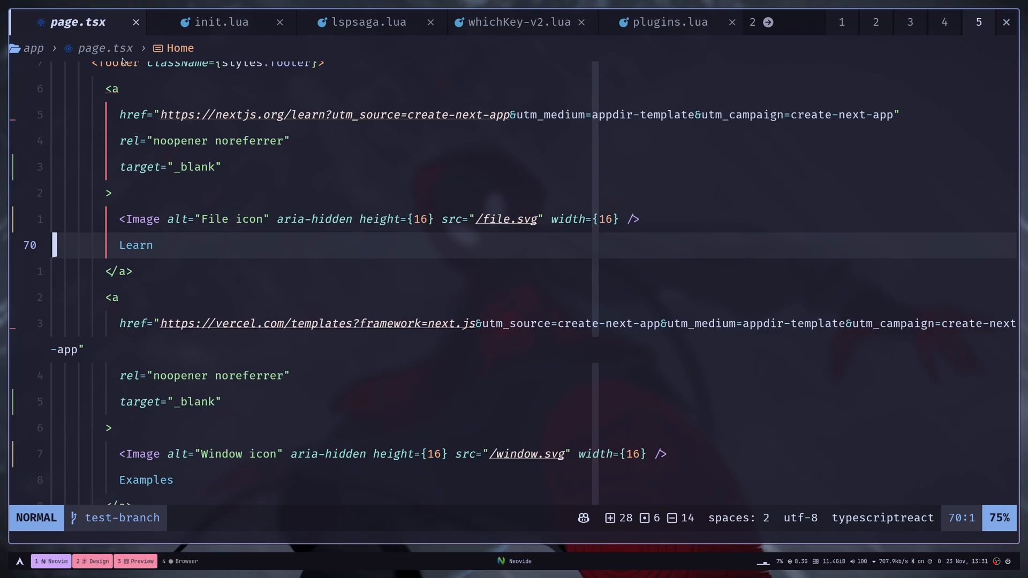
{"action": "scroll", "scroll_direction": "down", "scroll_amount": 3}
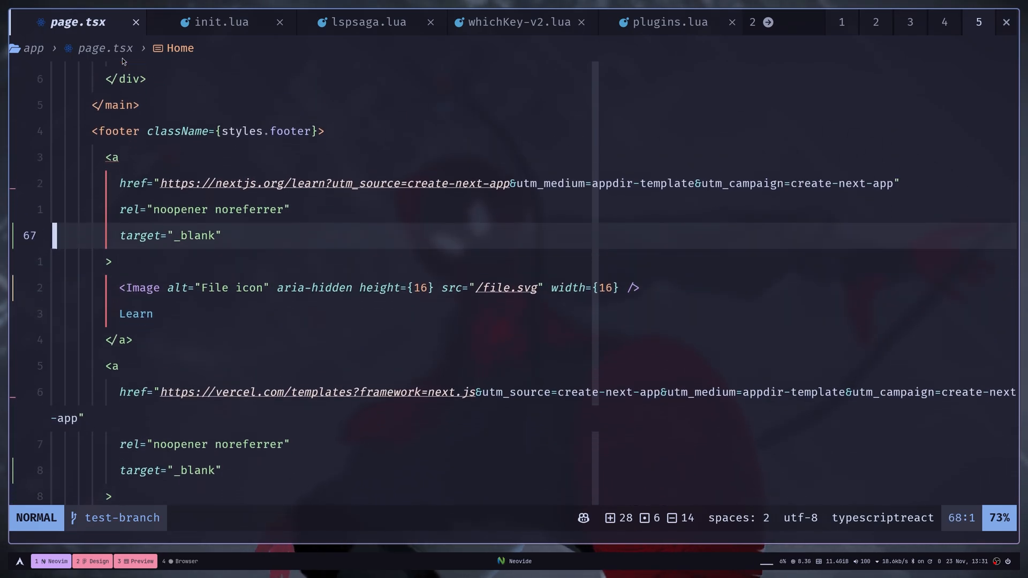
{"action": "type", "text": ":ls"}
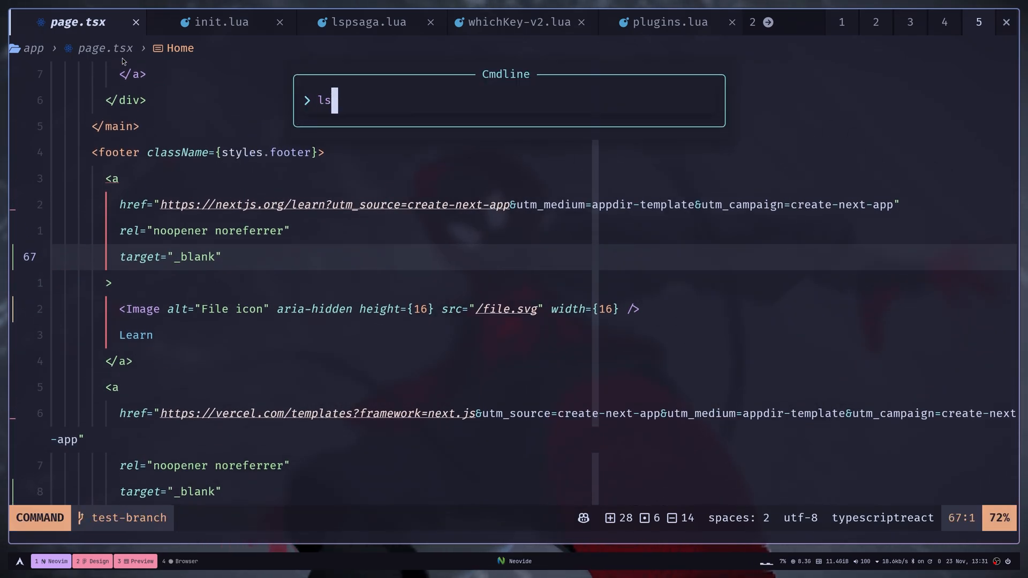
{"action": "type", "text": "Lspsaga outline"}
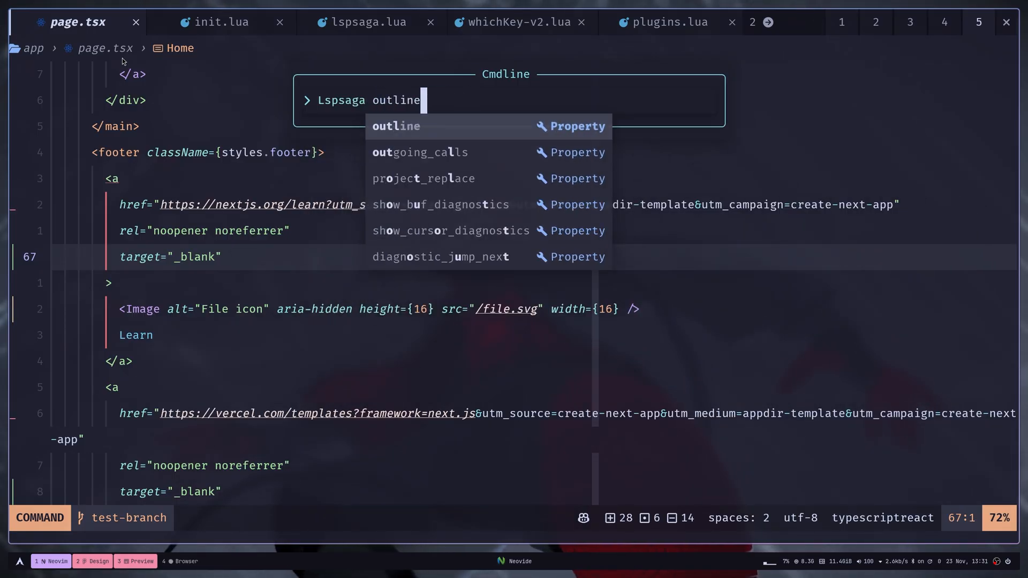
{"action": "key", "text": "Enter"}
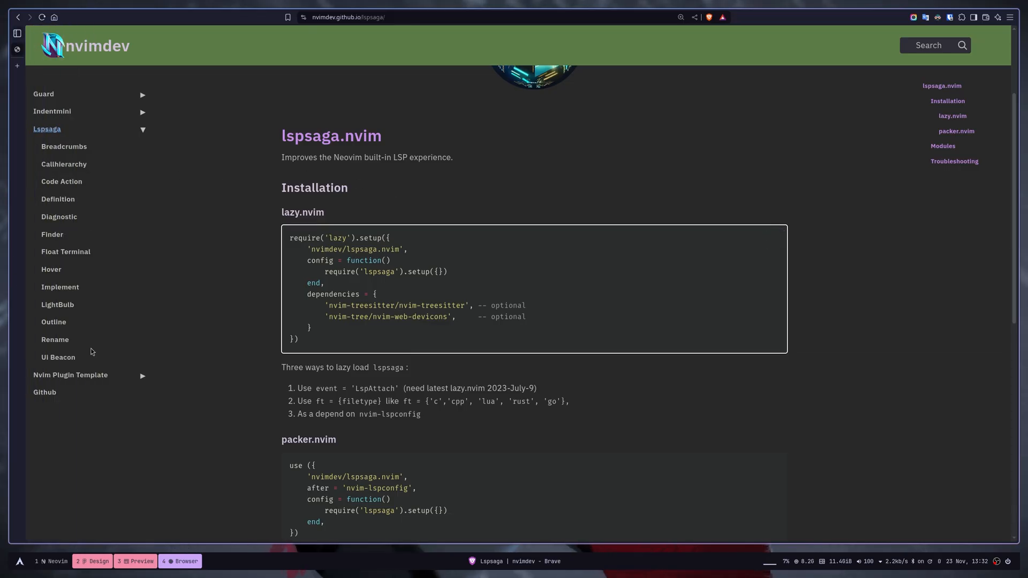
{"action": "mouse_move", "coordinate": [59, 298]}
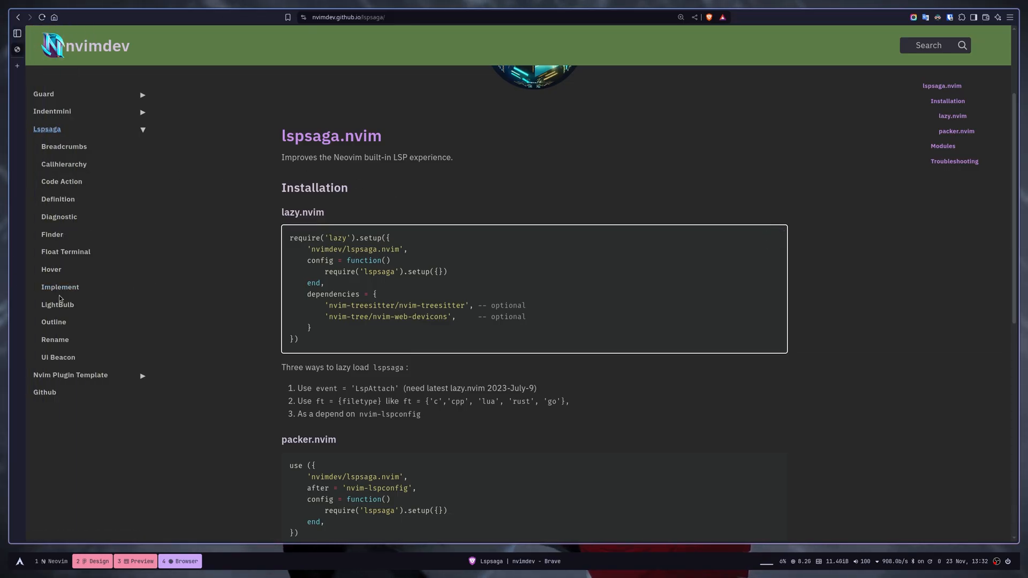
{"action": "mouse_move", "coordinate": [65, 195]}
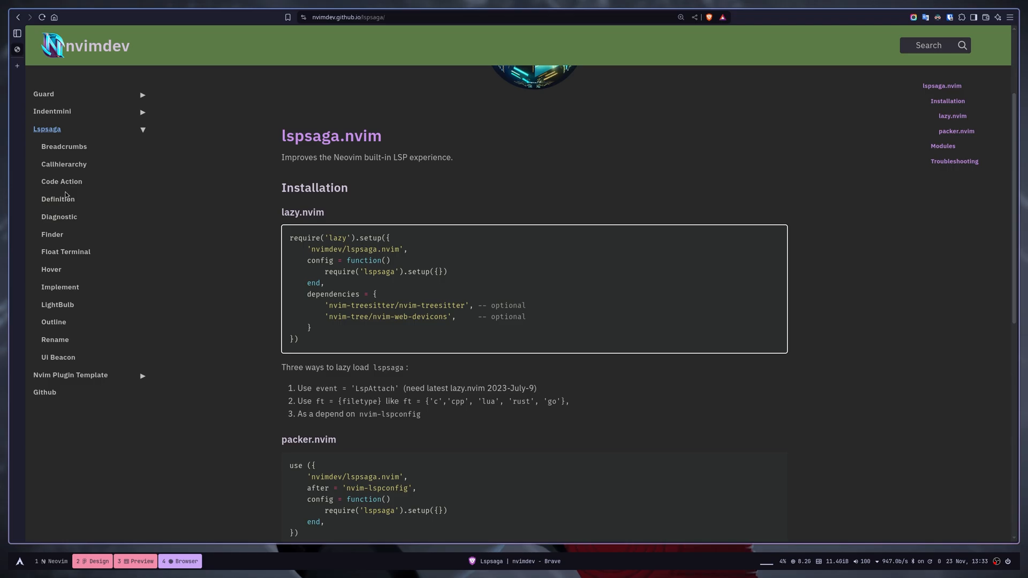
{"action": "mouse_move", "coordinate": [393, 288]}
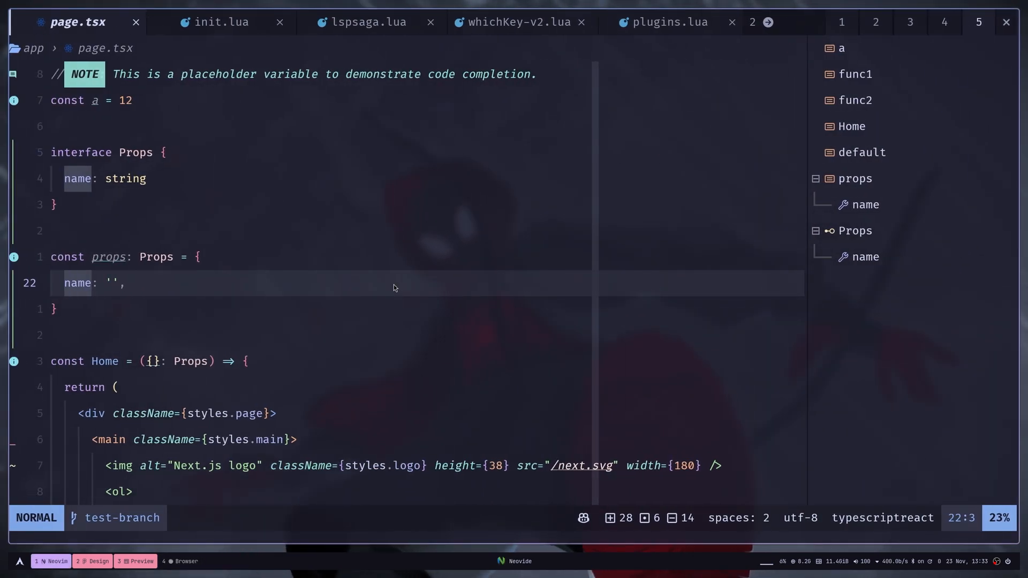
- In lspsaga.lua, expand setup {} into a block containing a '-- your configuration' comment line
{"action": "left_click", "coordinate": [222, 21]}
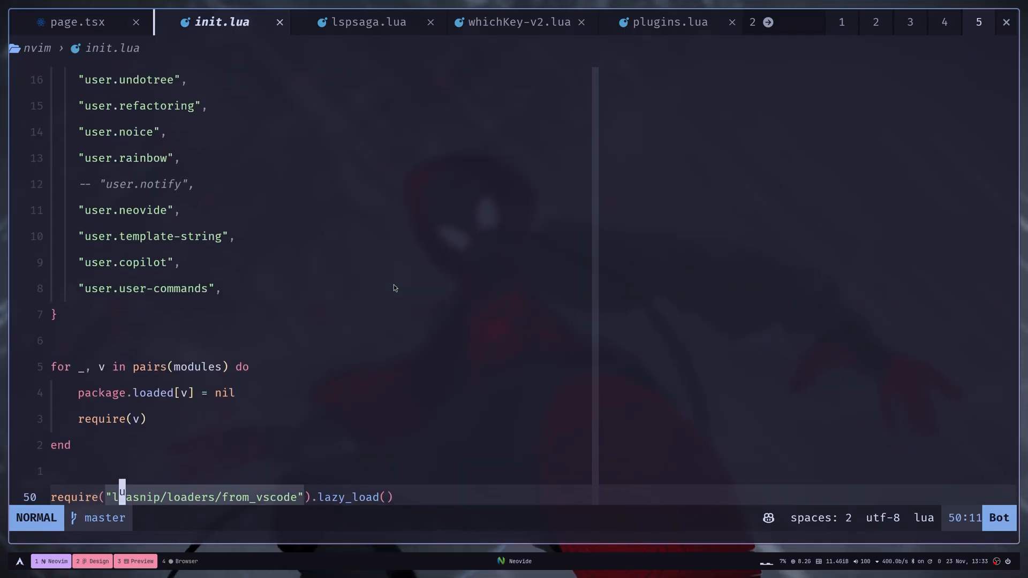
{"action": "left_click", "coordinate": [368, 21]}
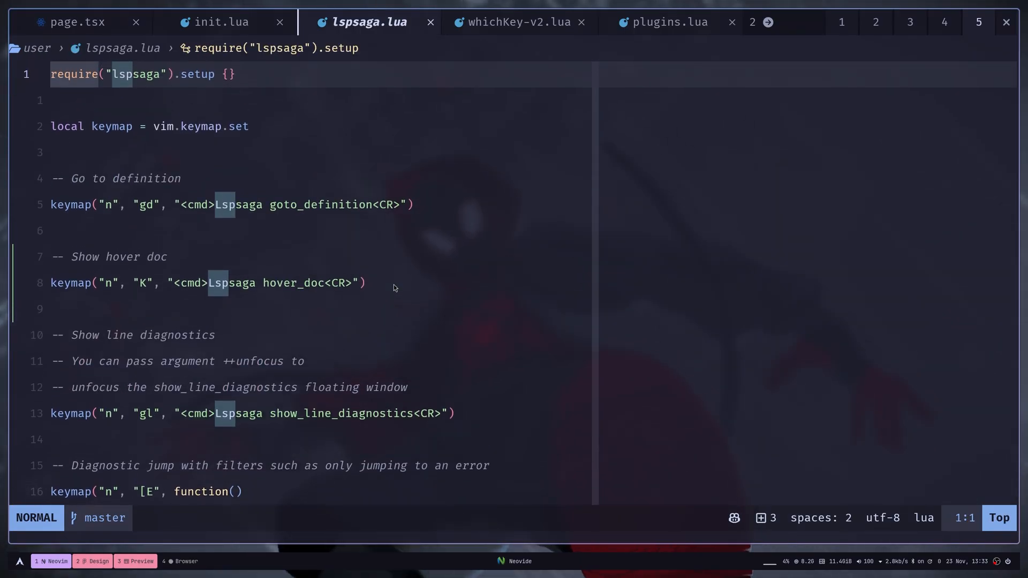
{"action": "key", "text": "V"}
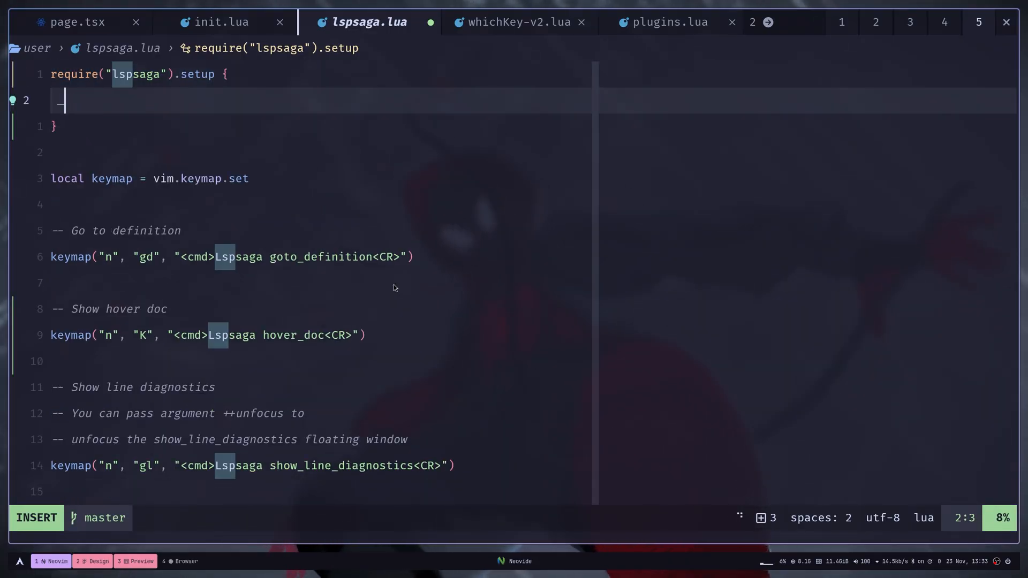
{"action": "type", "text": "-- your configuration"}
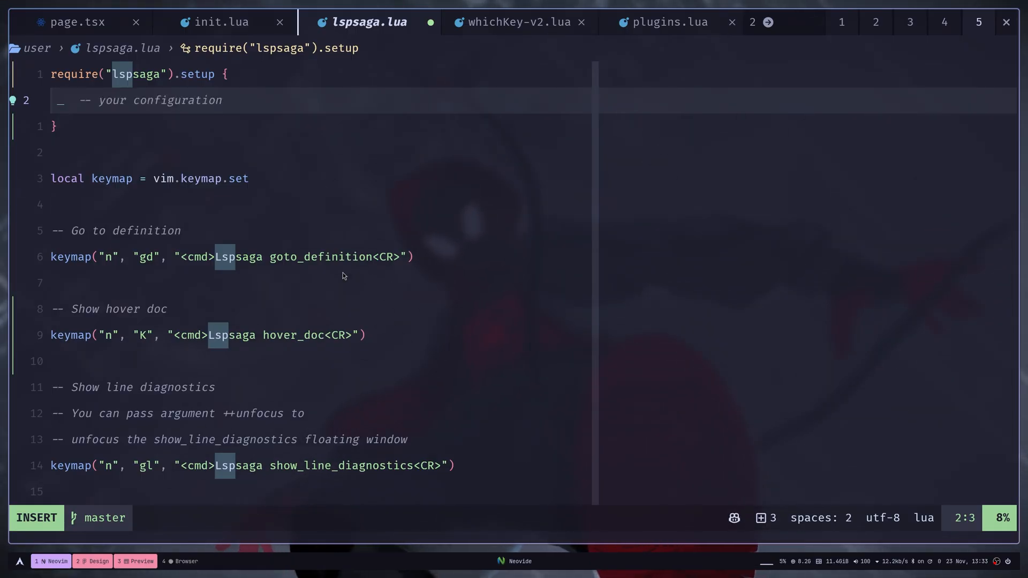
{"action": "left_click", "coordinate": [181, 561]}
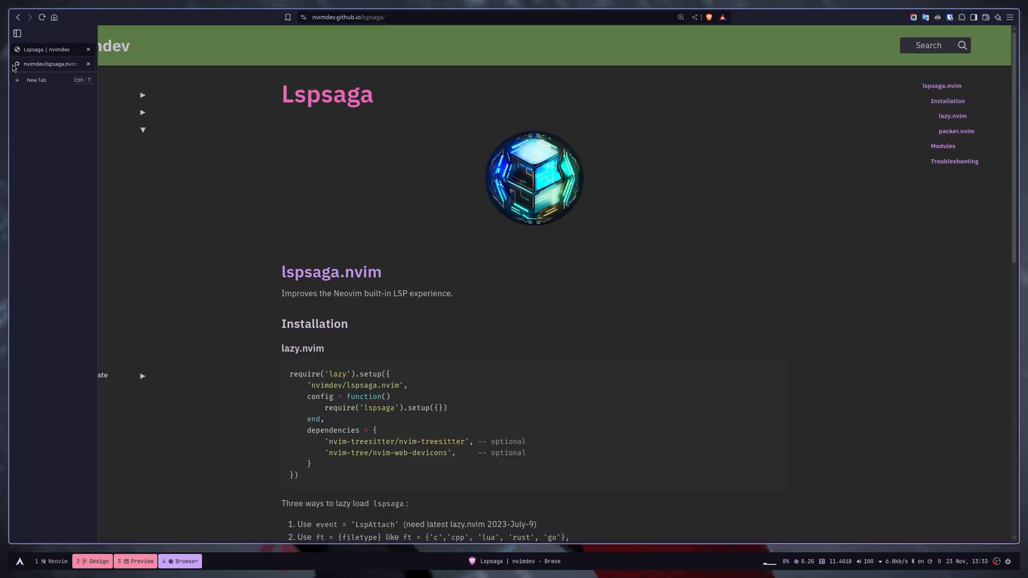
- On GitHub, open lua/lspsaga/init.lua and view the plugin's default_config table
{"action": "left_click", "coordinate": [49, 63]}
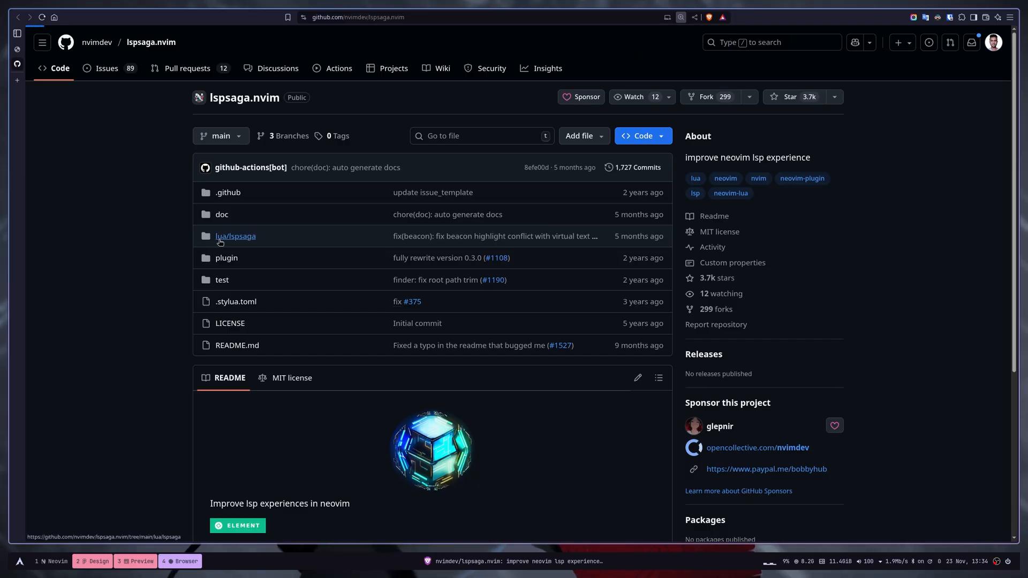
{"action": "left_click", "coordinate": [236, 236]}
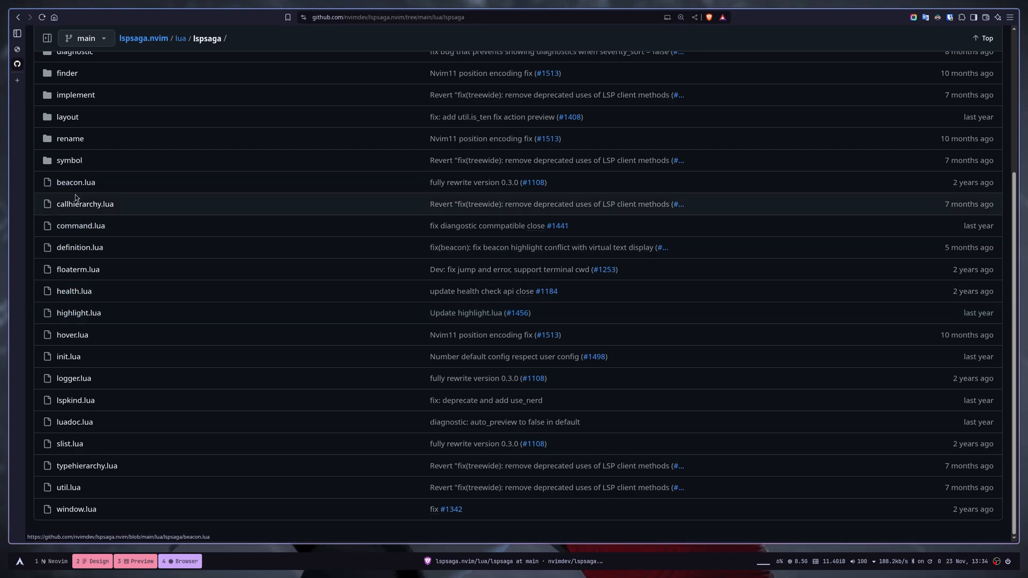
{"action": "left_click", "coordinate": [68, 356]}
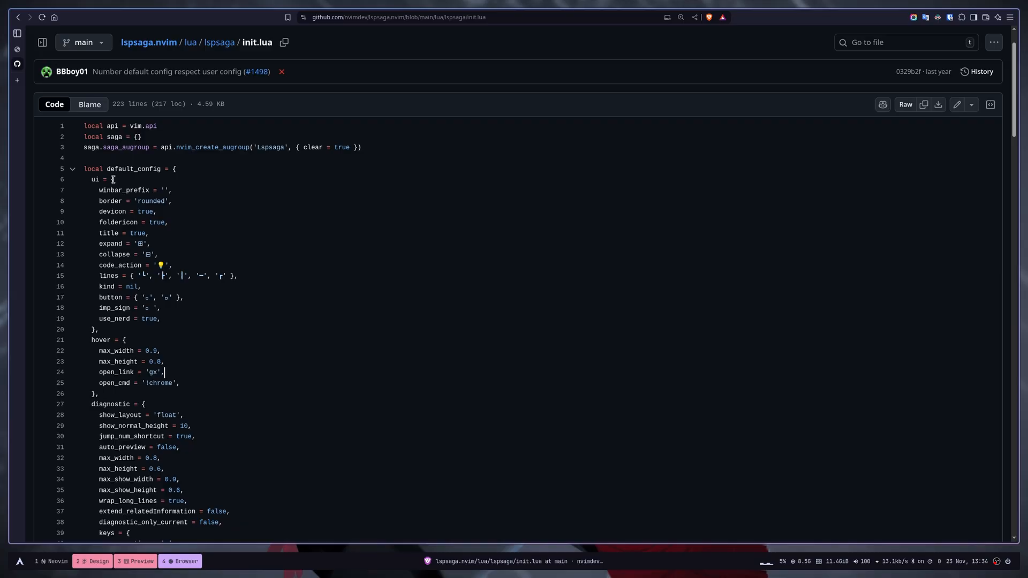
{"action": "scroll", "scroll_direction": "down", "scroll_amount": 3}
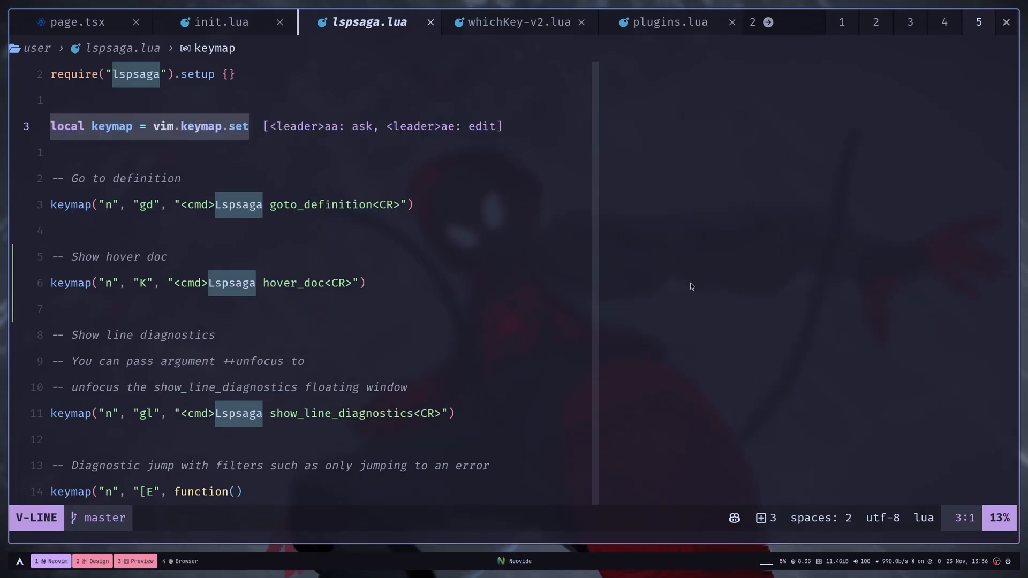
- Review lspsaga.lua's [E/]E error-only diagnostic jump keymaps, then return to the browser workspace
{"action": "key", "text": "Escape"}
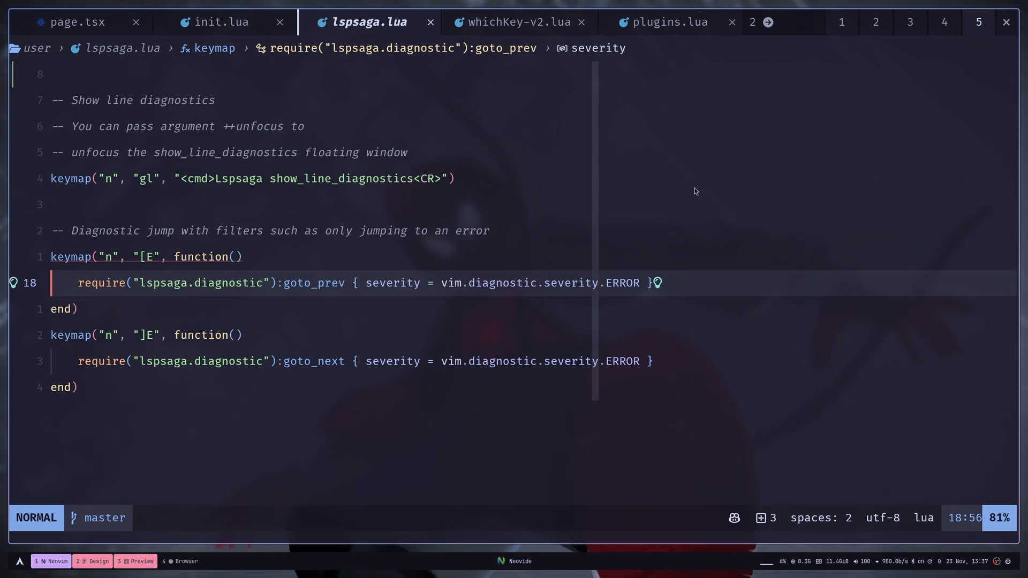
{"action": "left_click", "coordinate": [180, 561]}
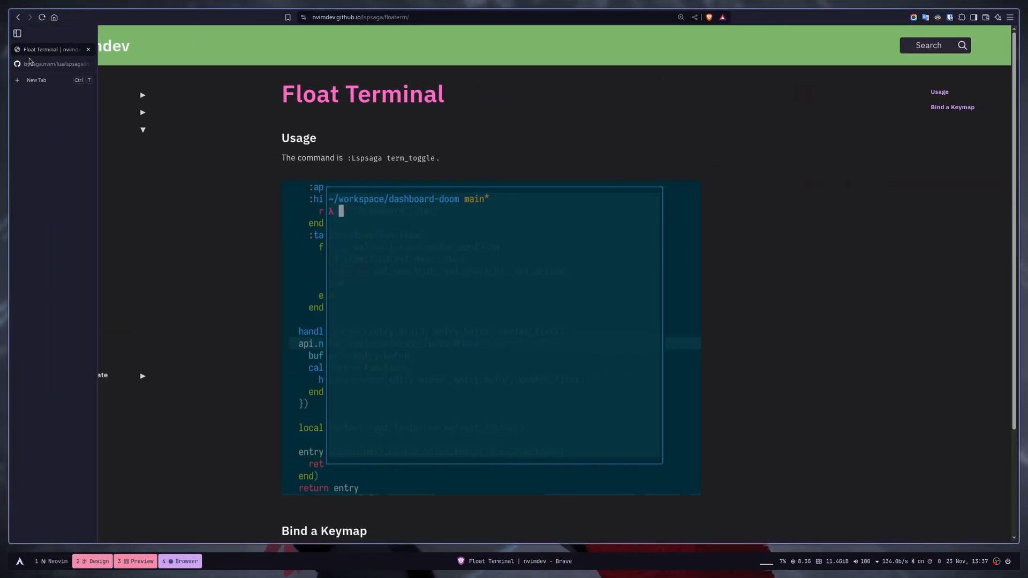
- Navigate GitHub to lua/lspsaga/diagnostic/init.lua and search to the goto_prev function definition
{"action": "left_click", "coordinate": [57, 64]}
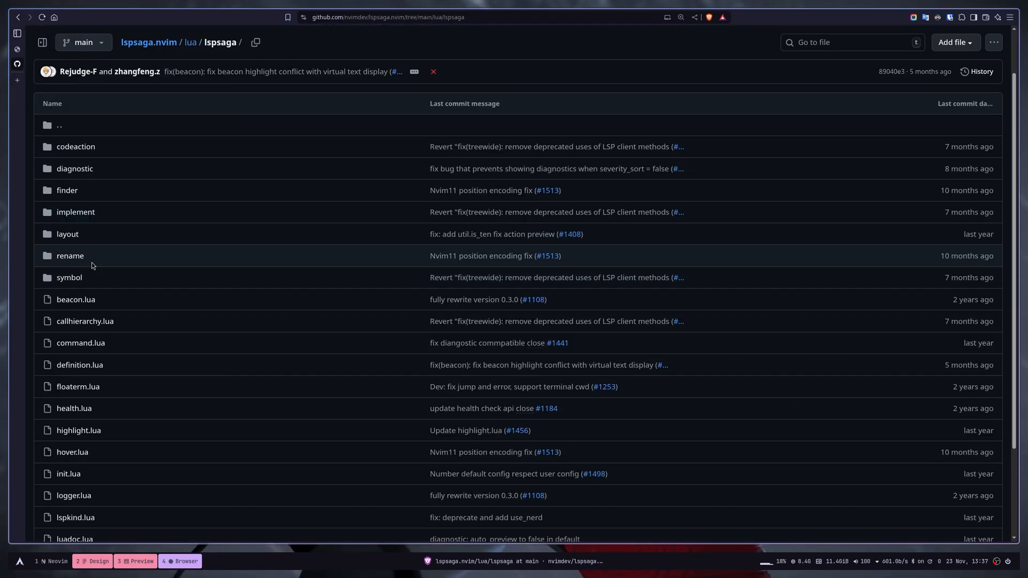
{"action": "mouse_move", "coordinate": [74, 169]}
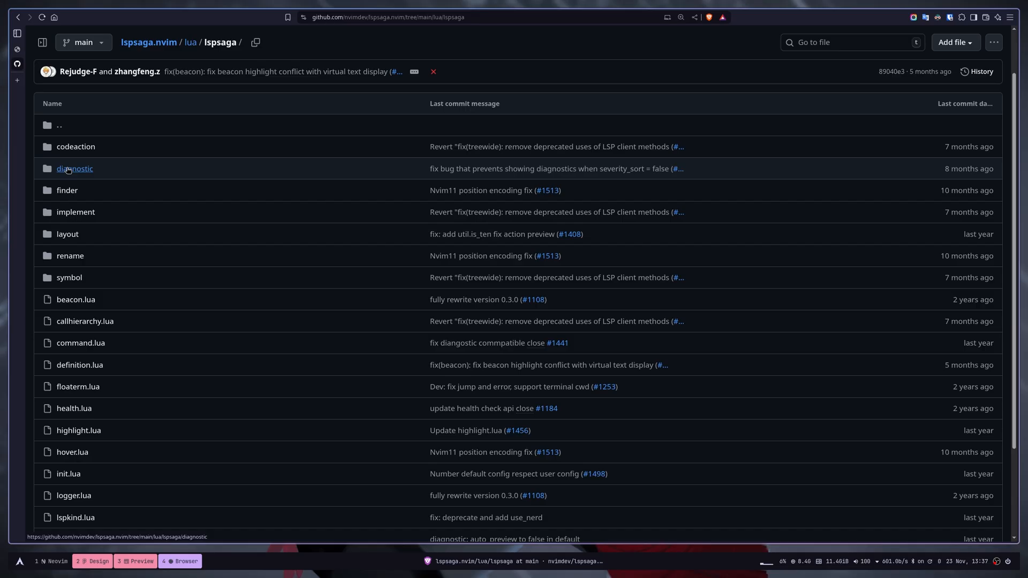
{"action": "left_click", "coordinate": [73, 168]}
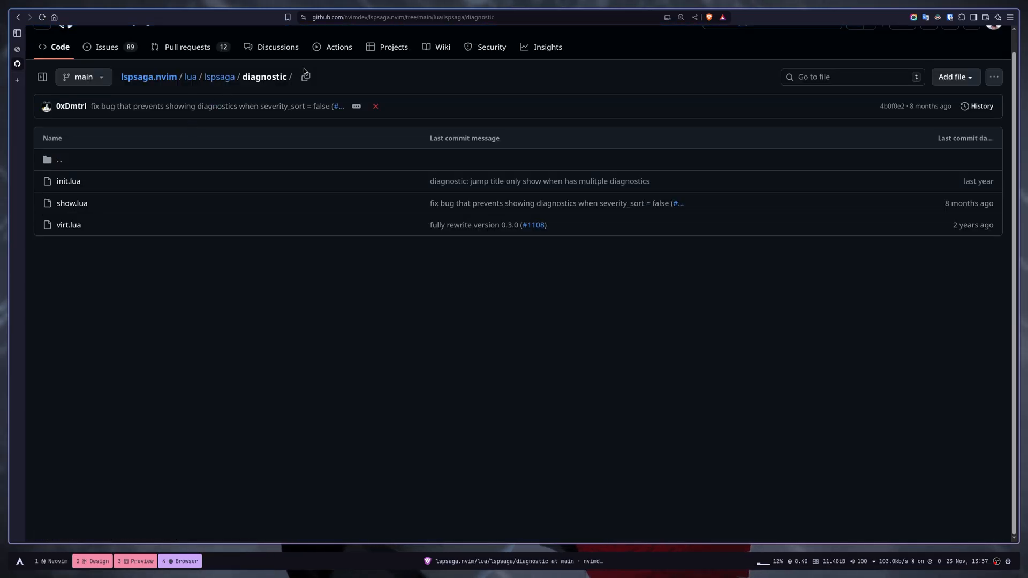
{"action": "left_click", "coordinate": [68, 181]}
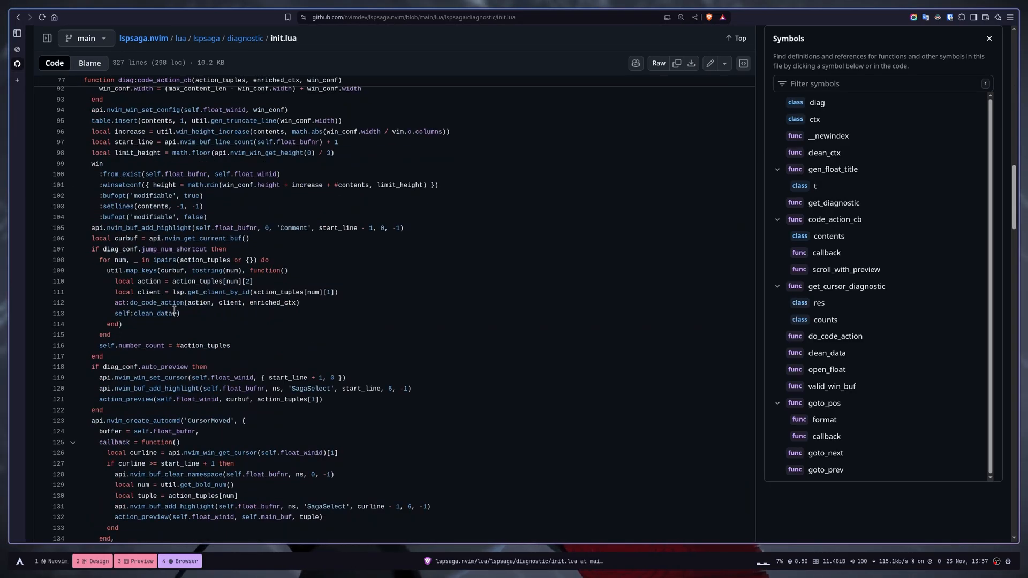
{"action": "type", "text": "code_action"}
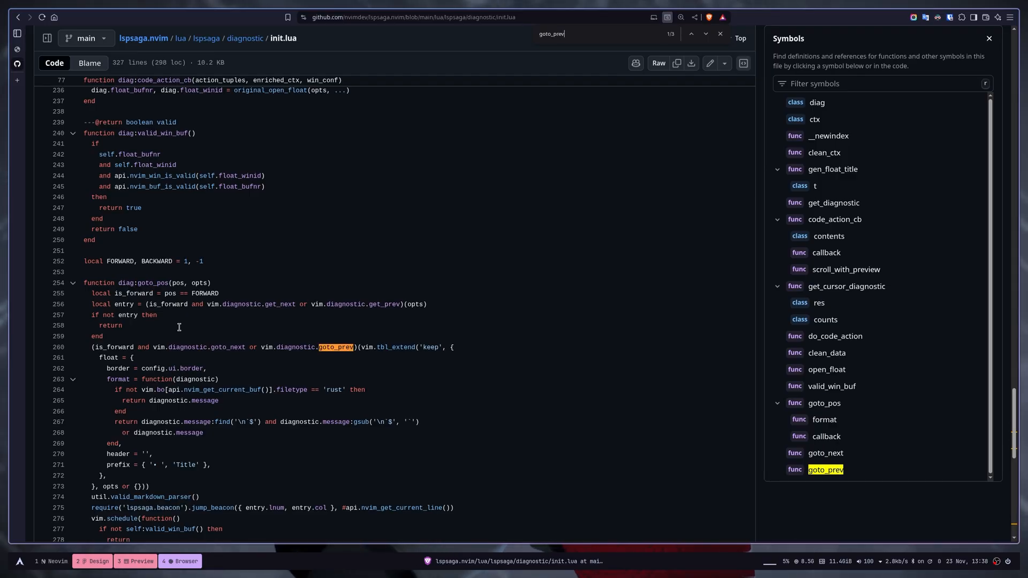
{"action": "left_click", "coordinate": [705, 33]}
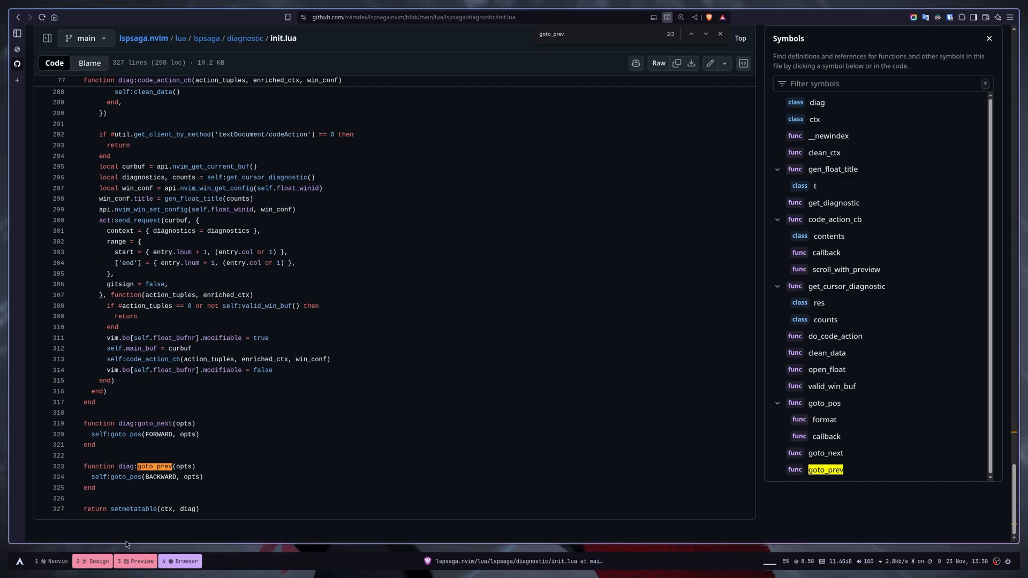